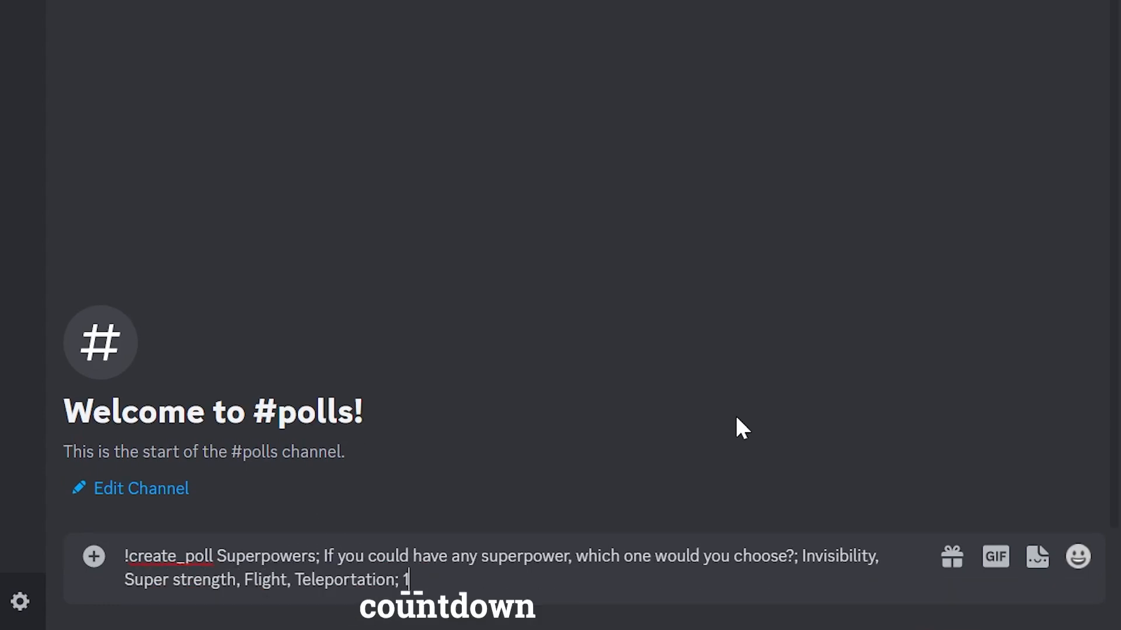
# Post the 10-minute Superpowers poll in #polls and confirm PollsBot's four numbered reactions.
pyautogui.write('0')
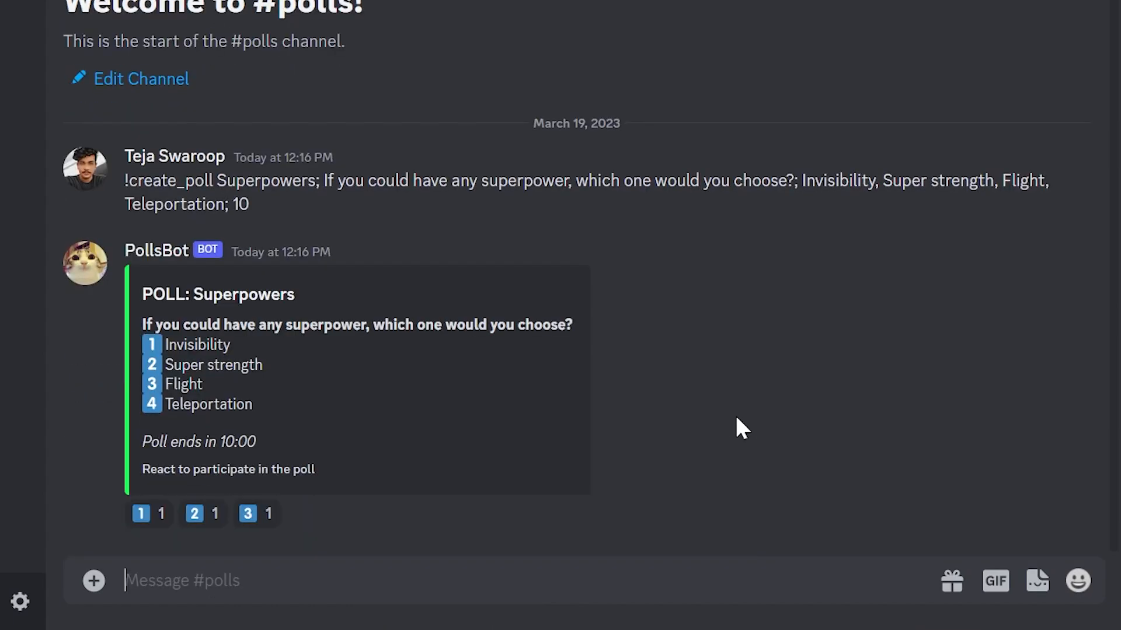
pyautogui.click(301, 515)
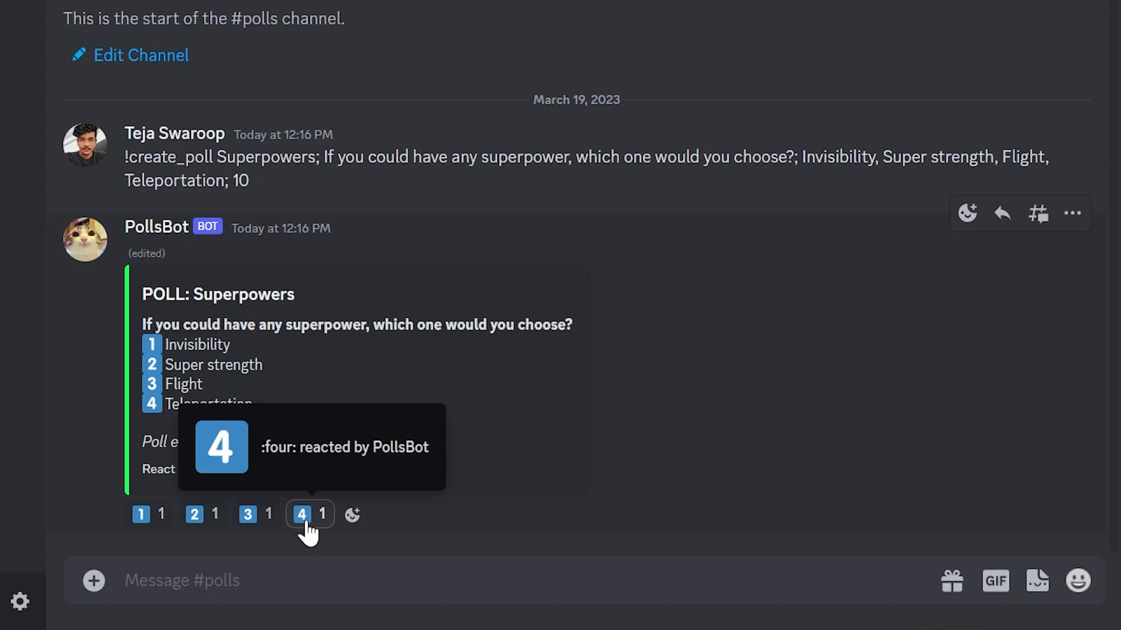
pyautogui.click(300, 514)
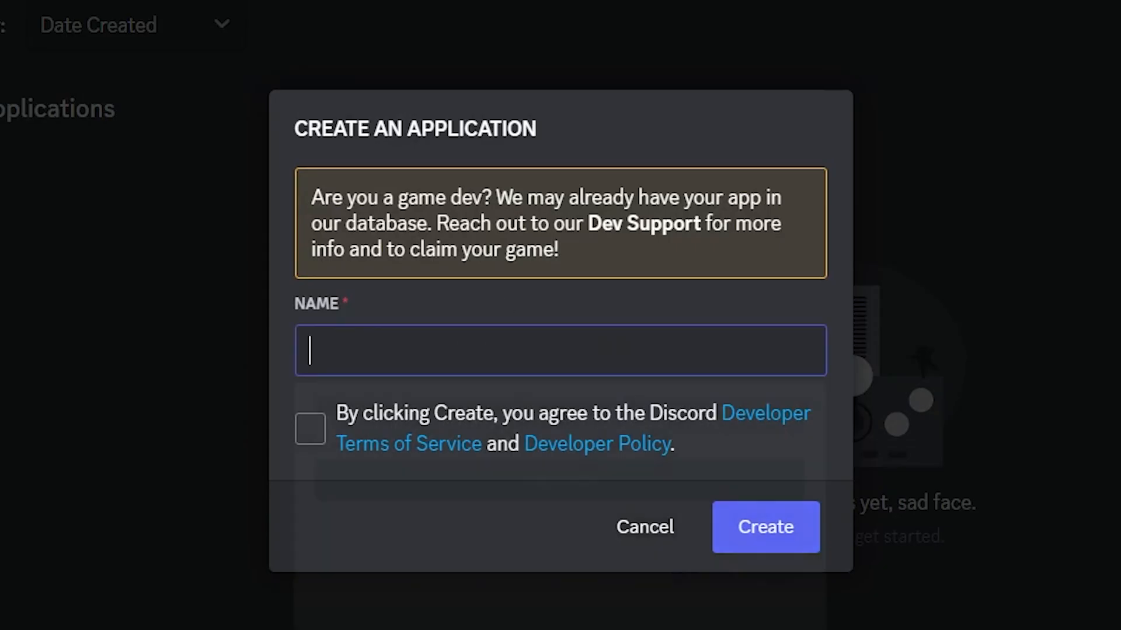
# Create the PollsBot application and add a bot user to it.
pyautogui.write('PollsBot')
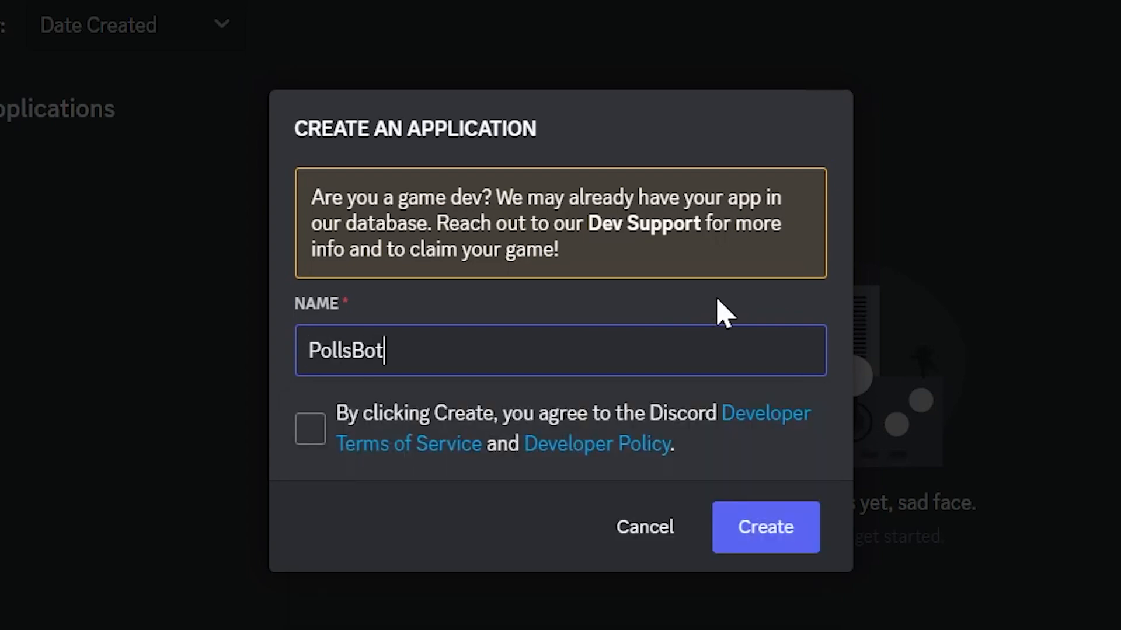
pyautogui.click(764, 527)
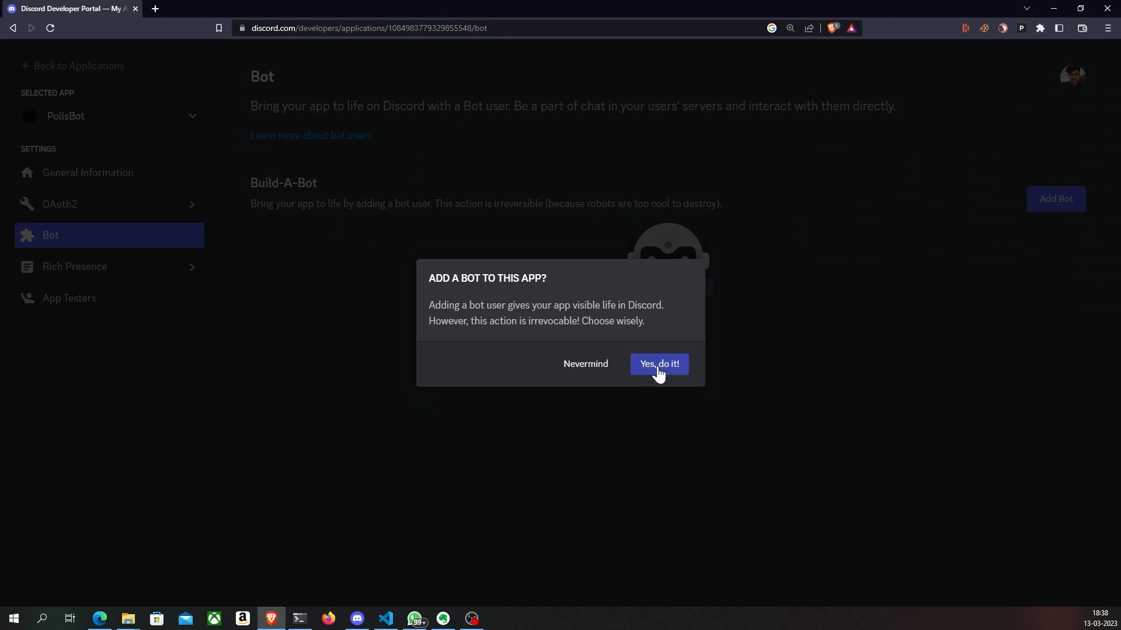
pyautogui.click(658, 363)
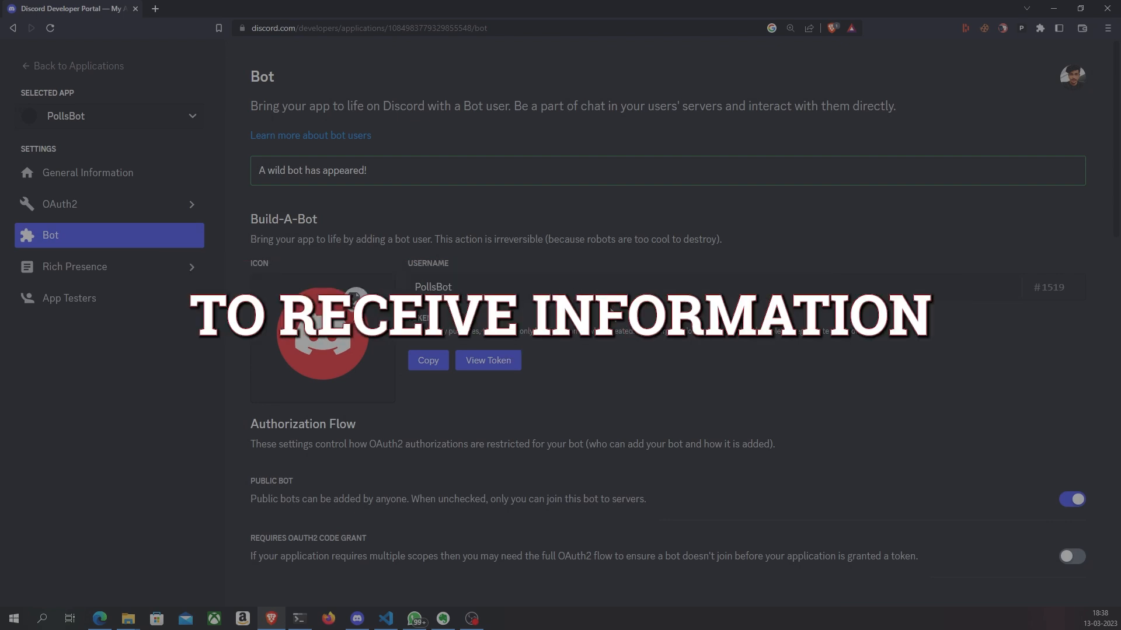
# Enable the Message Content Intent for the bot and save the changes.
pyautogui.scroll(-3)
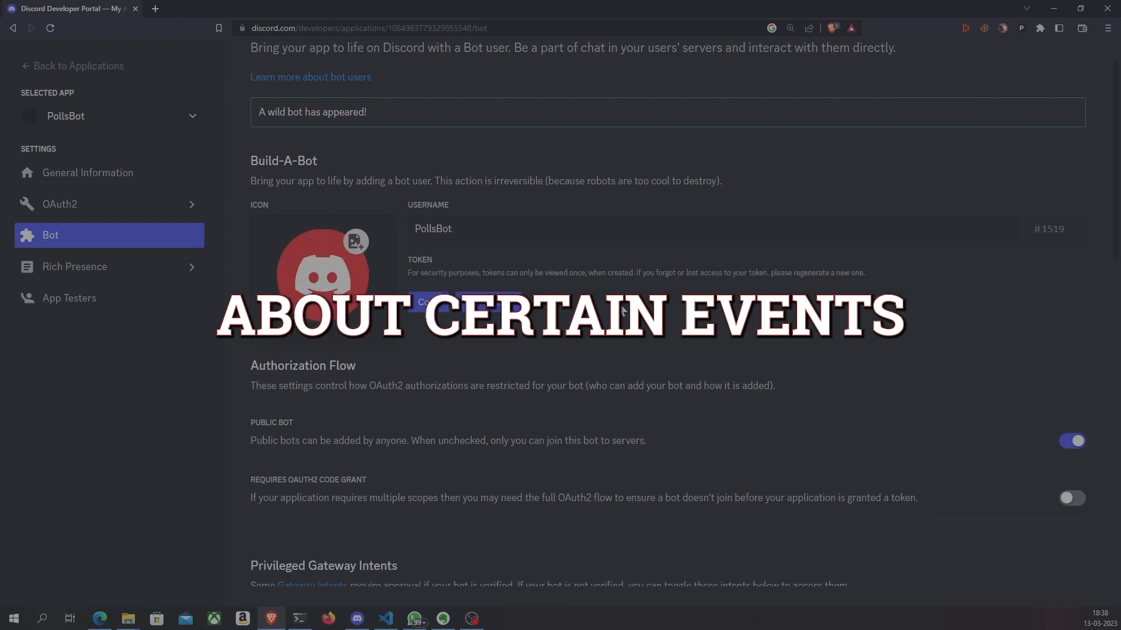
pyautogui.scroll(-3)
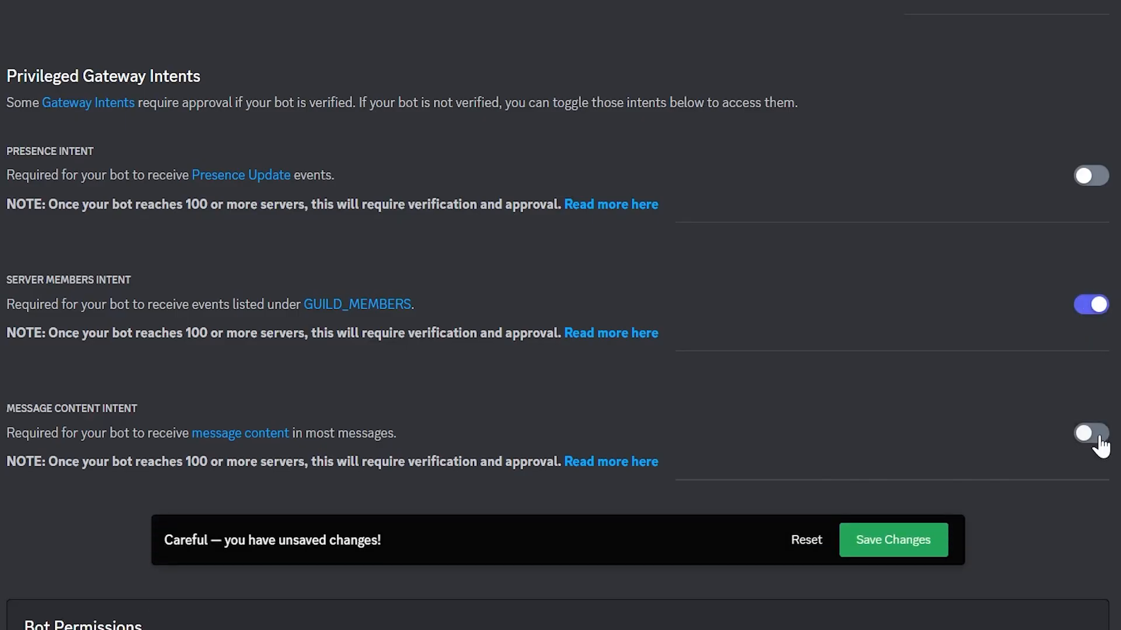
pyautogui.click(1090, 433)
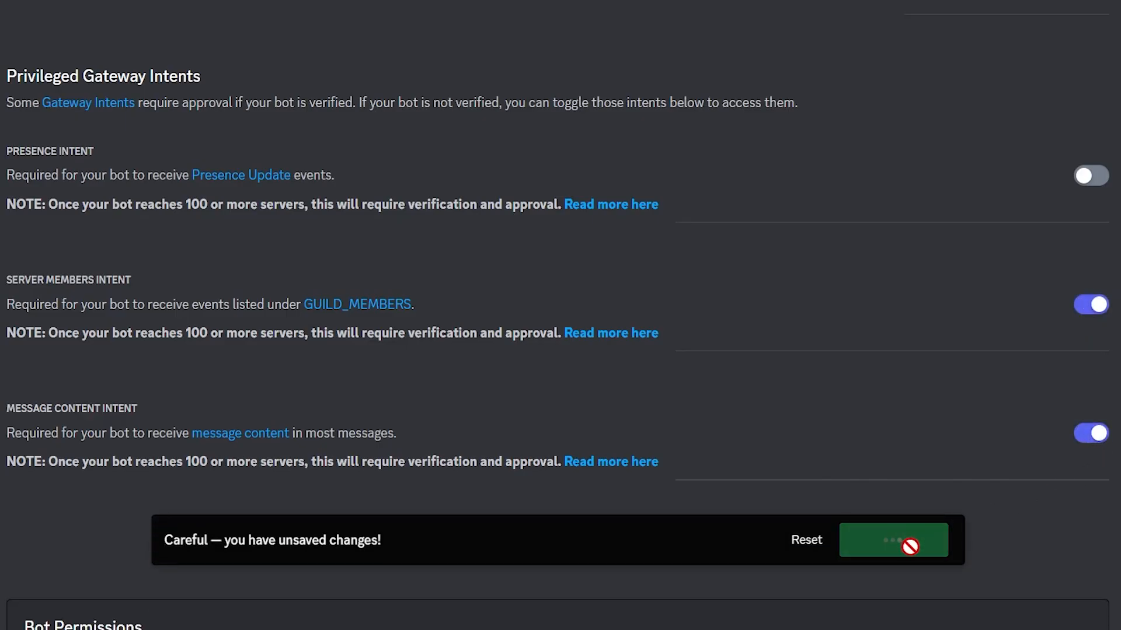
pyautogui.click(72, 235)
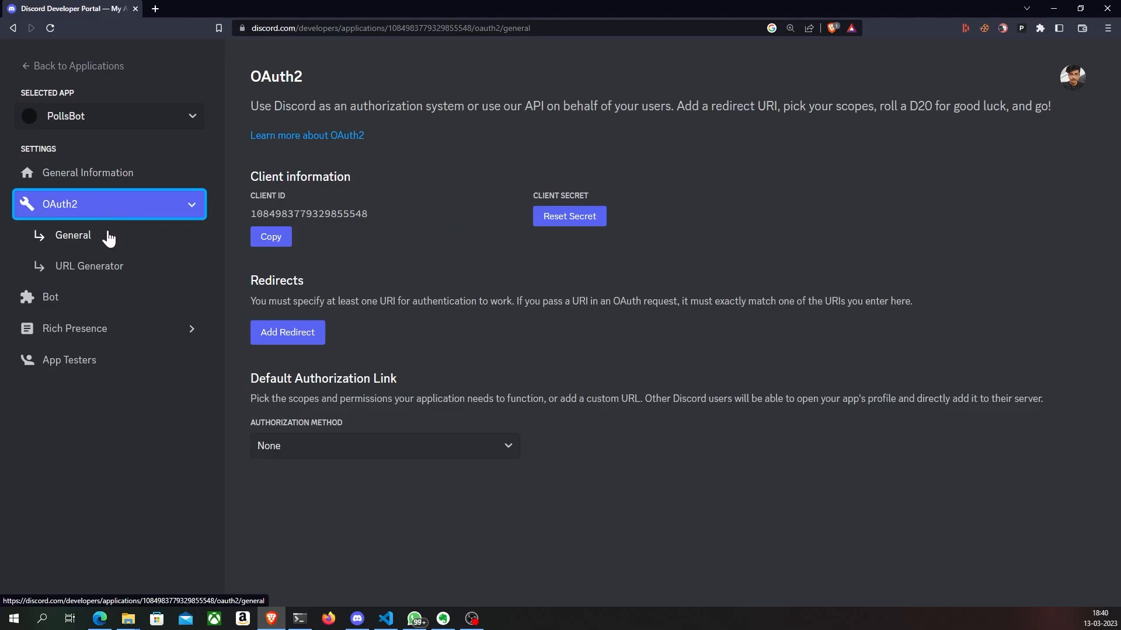
# Set PollsBot's default authorization to In-app with bot scope and Administrator permission.
pyautogui.click(384, 445)
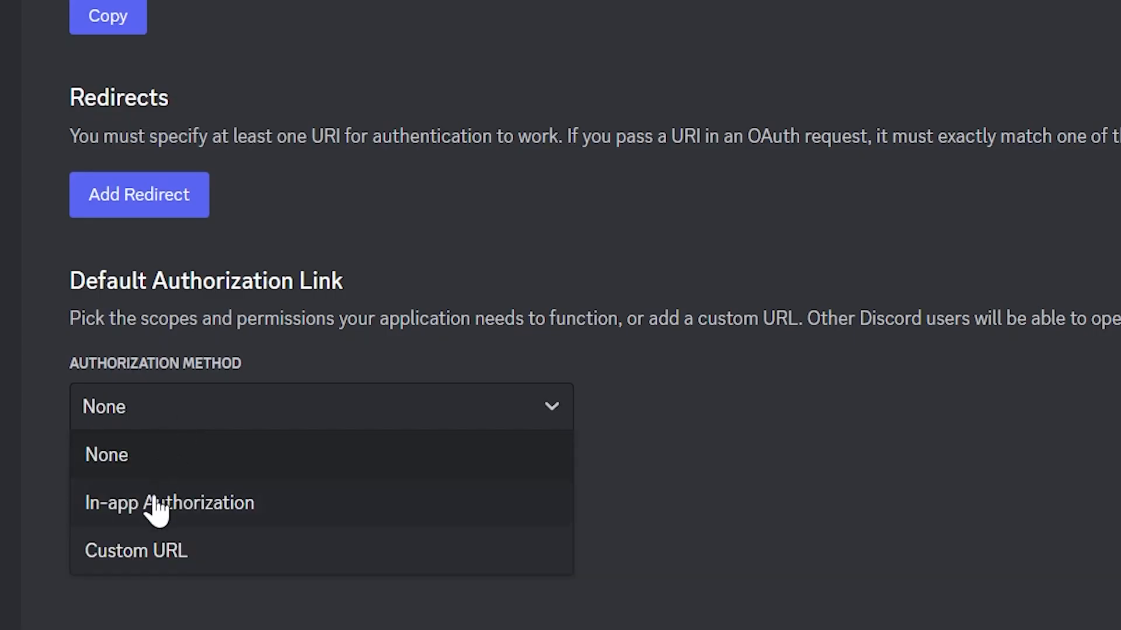
pyautogui.click(169, 502)
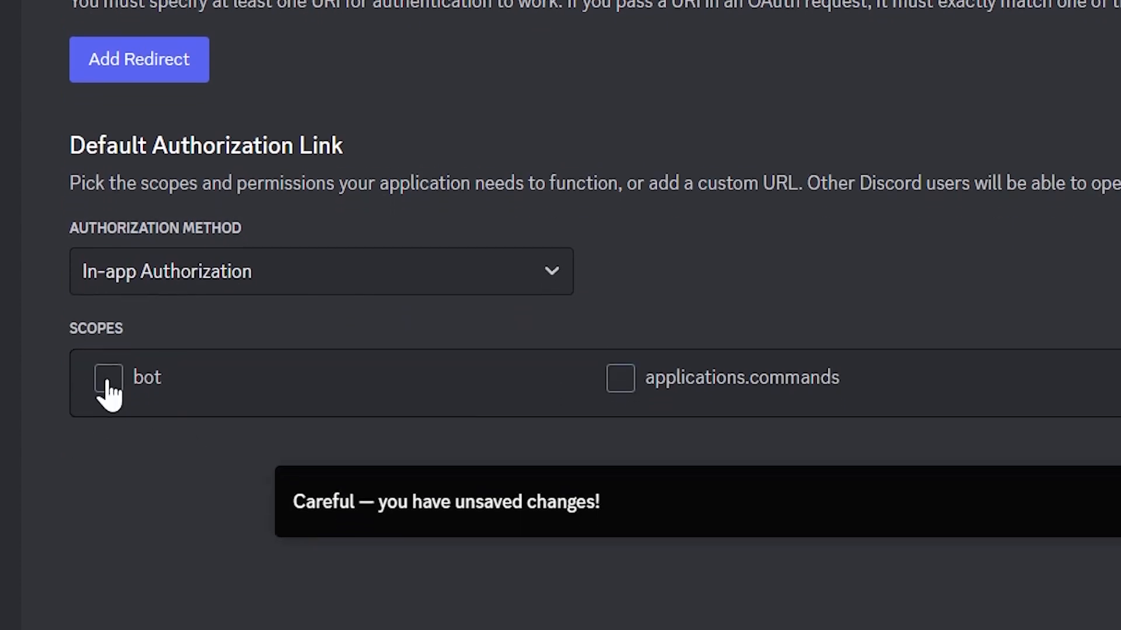
pyautogui.click(108, 378)
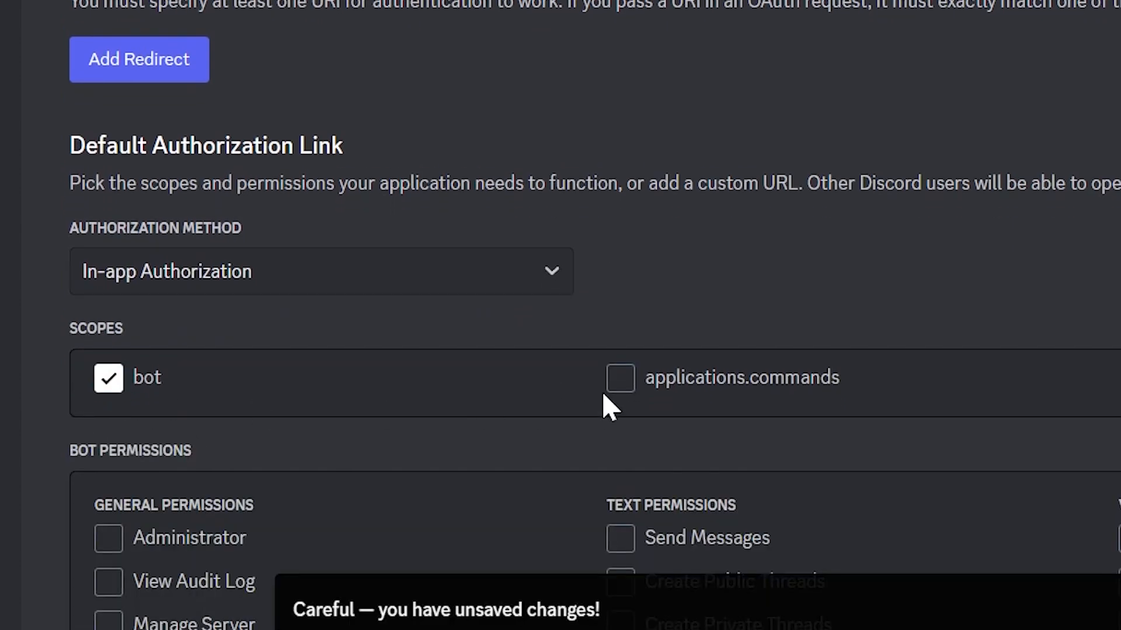
pyautogui.scroll(-3)
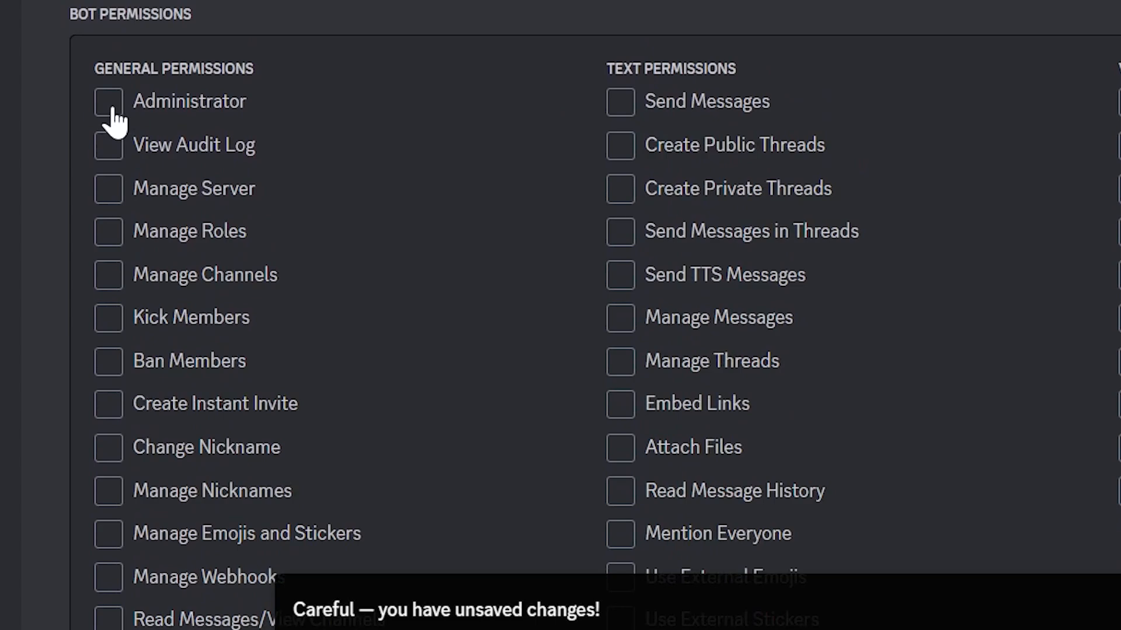
pyautogui.click(108, 101)
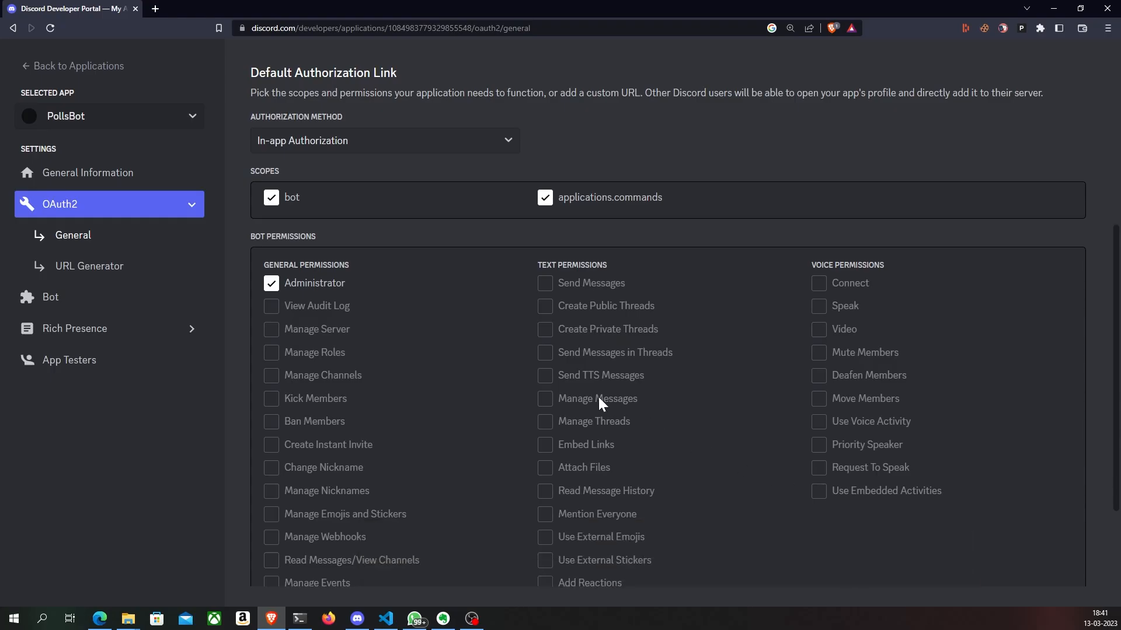
pyautogui.moveTo(238, 321)
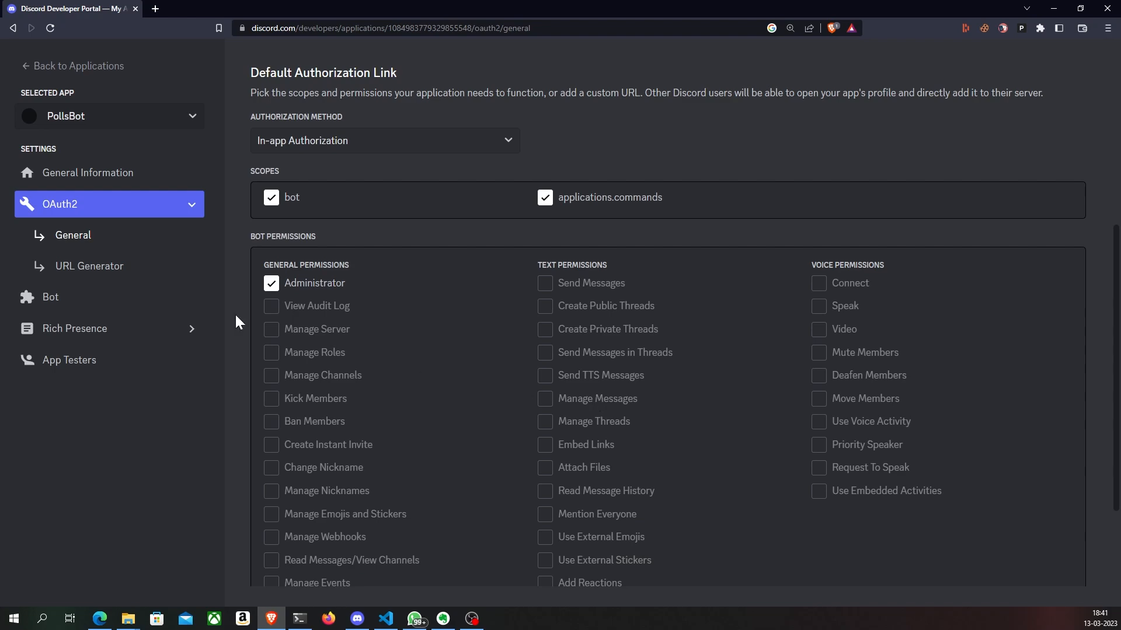
pyautogui.scroll(3)
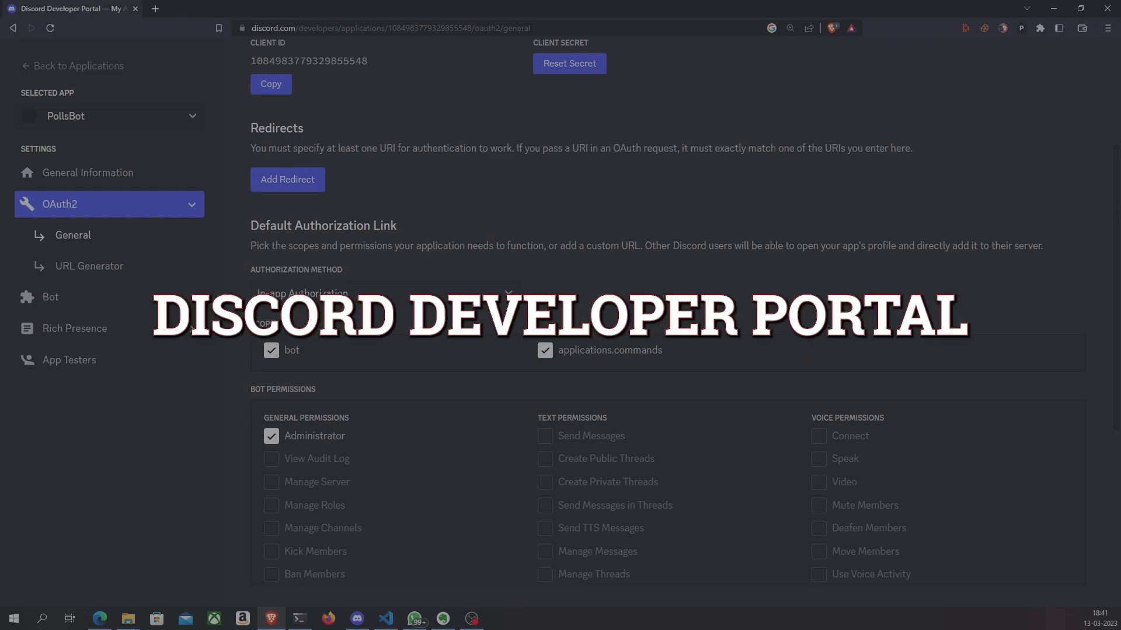
pyautogui.click(89, 267)
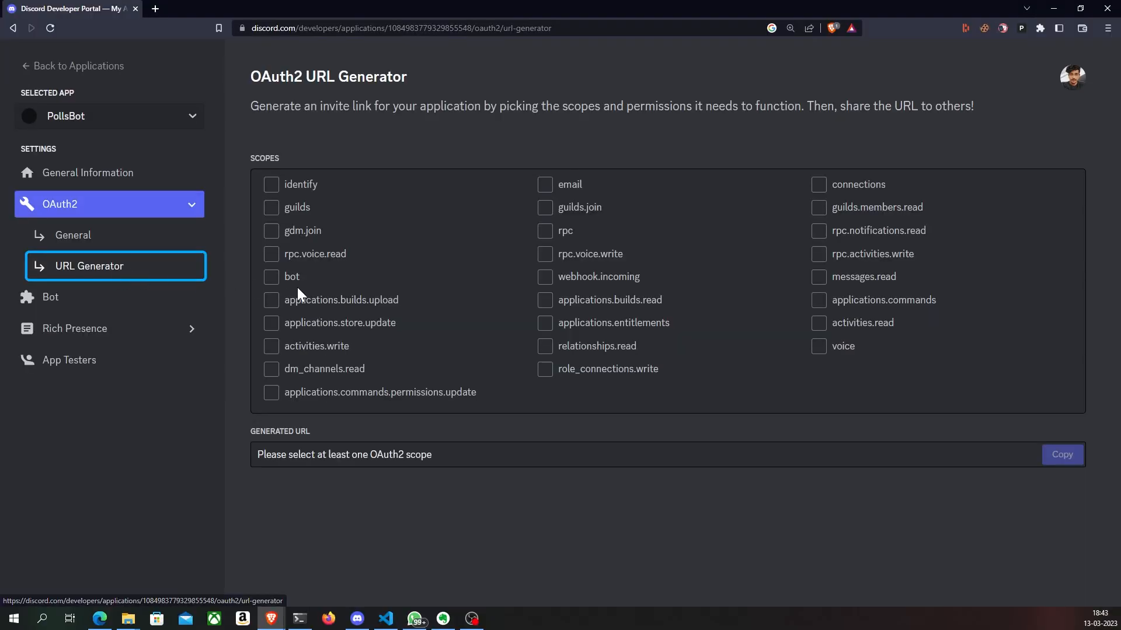
# Generate a bot invite URL with Administrator permission and authorize PollsBot on Bot Testing Server.
pyautogui.click(270, 276)
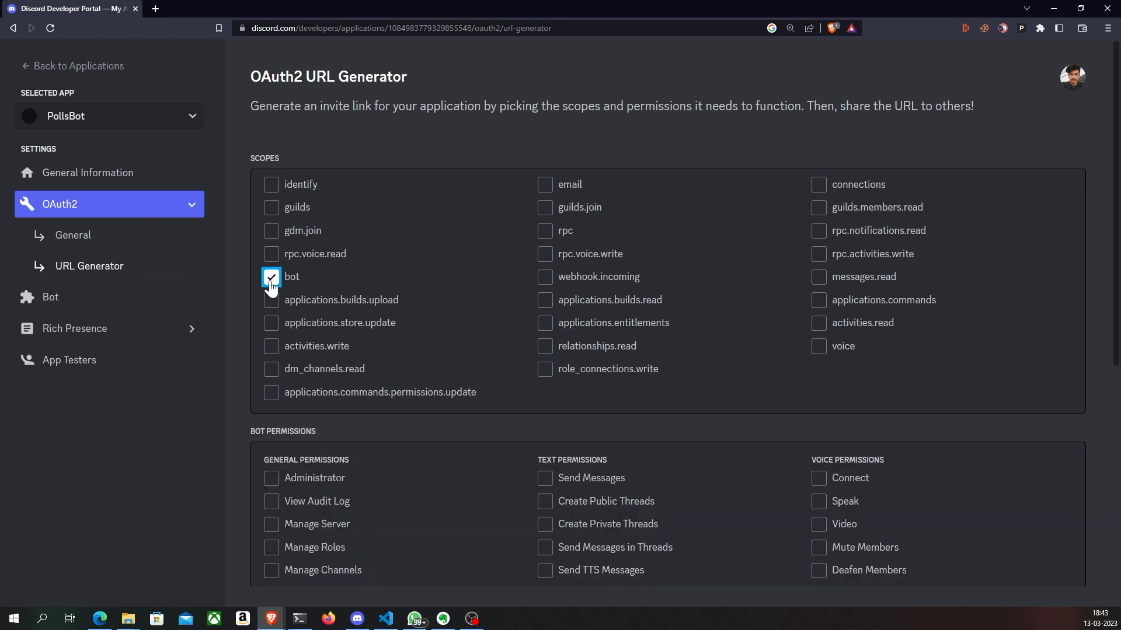
pyautogui.click(271, 477)
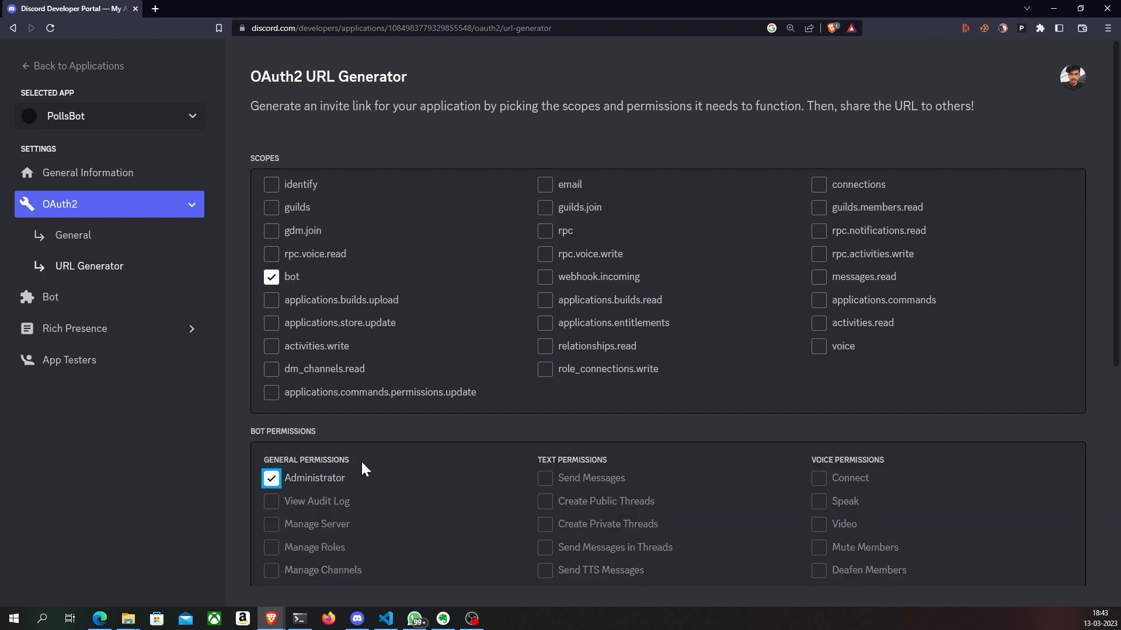
pyautogui.scroll(-3)
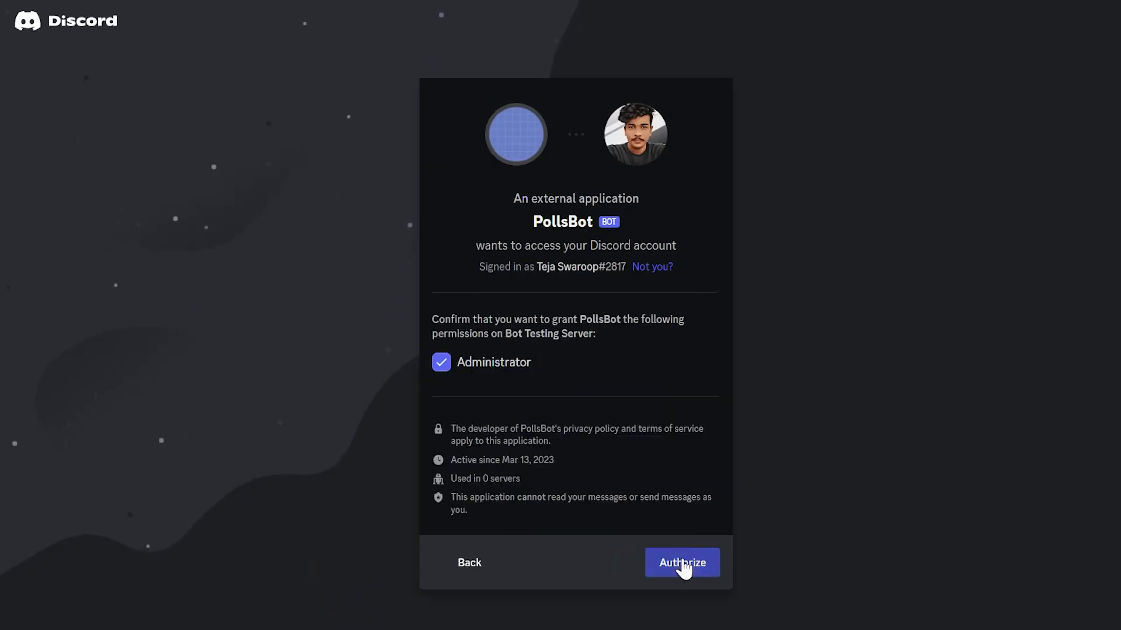
pyautogui.click(681, 563)
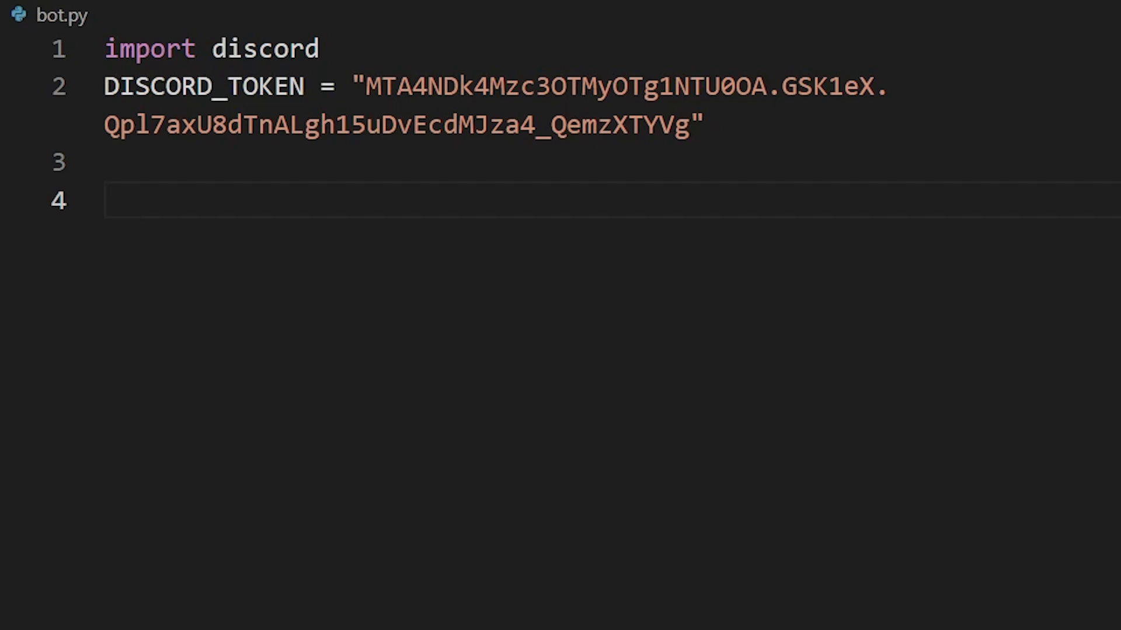
# In bot.py, enable message_content and members intents and create client = discord.Client(intents=intents).
pyautogui.write('# Define required intents')
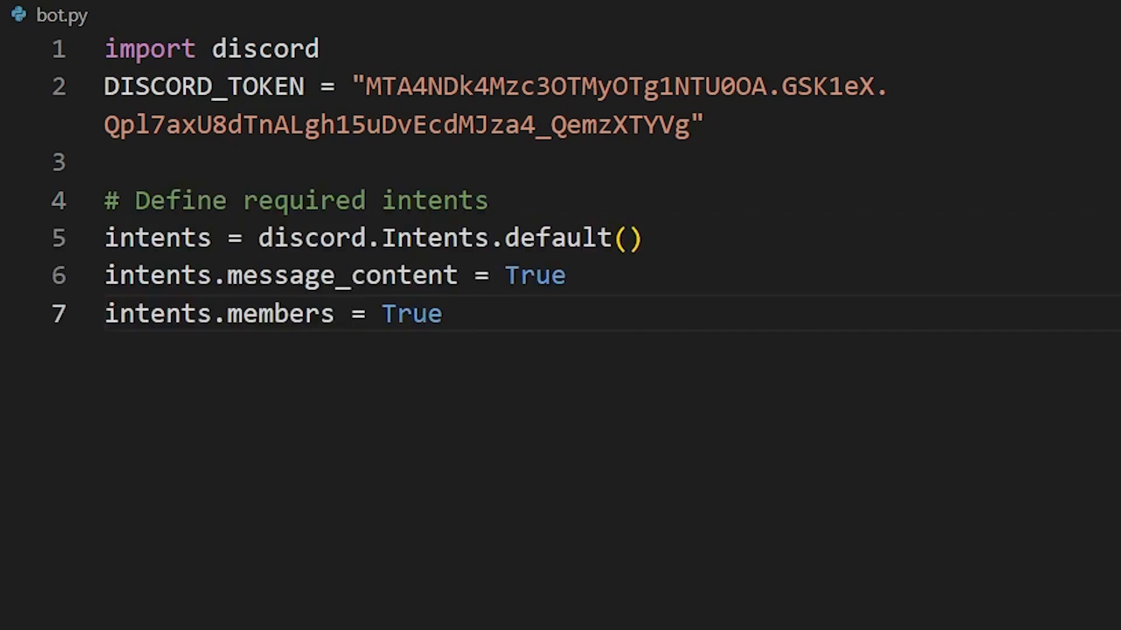
pyautogui.write('# Create client object')
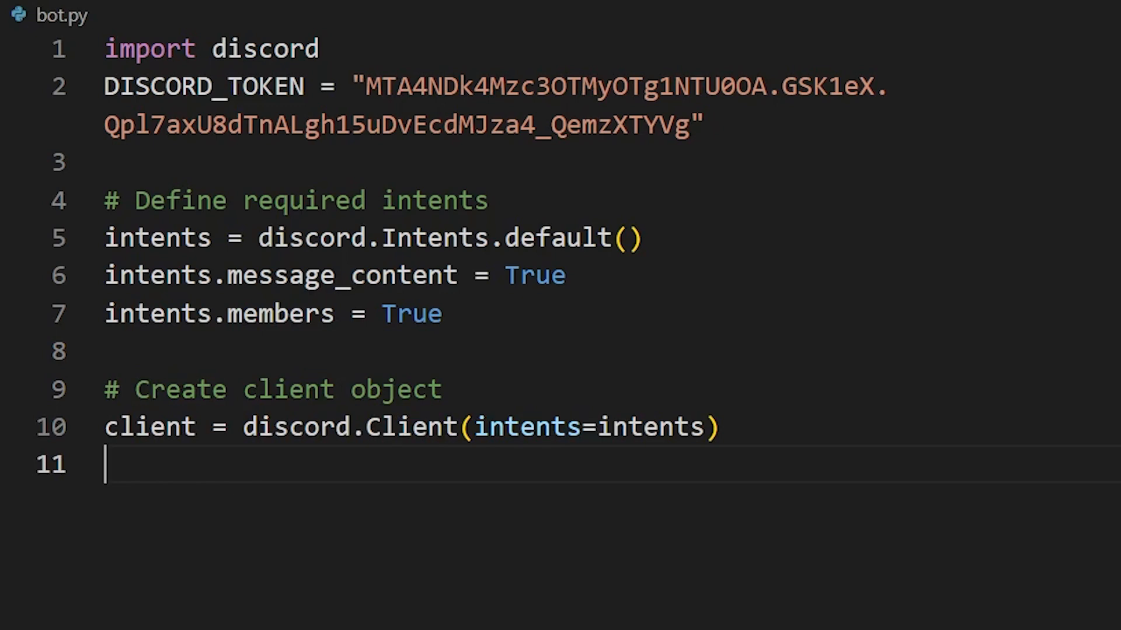
pyautogui.press('enter')
pyautogui.write('async def on_message(message):')
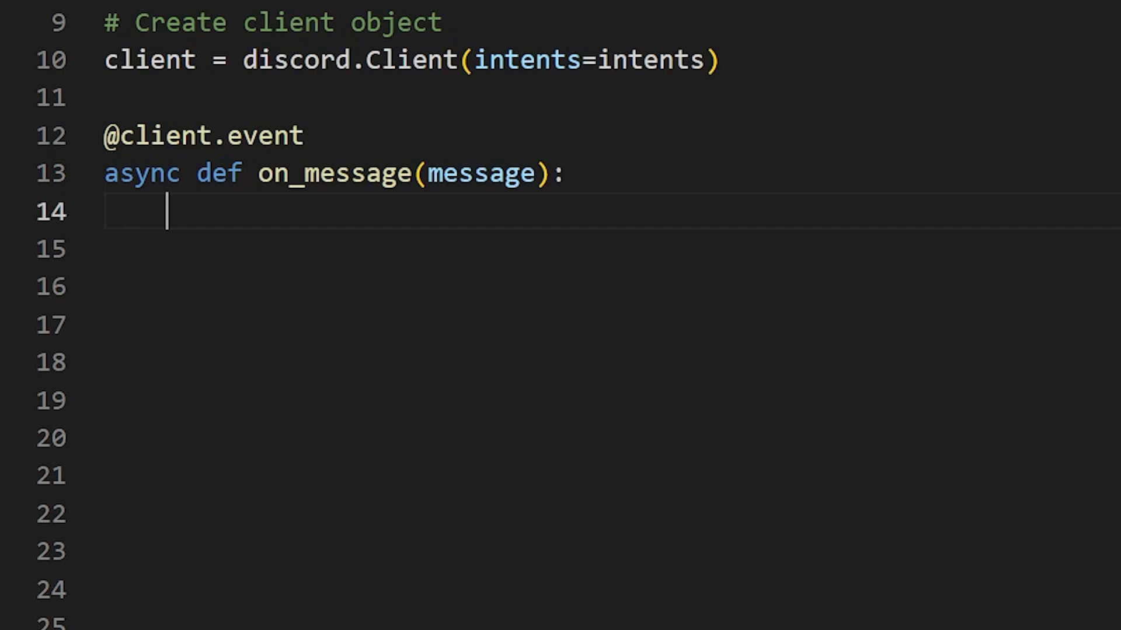
# Write on_message to parse !create_poll parameters, call validate_params, and begin the error check.
pyautogui.write('if message.content.startswith("!create_poll"):')
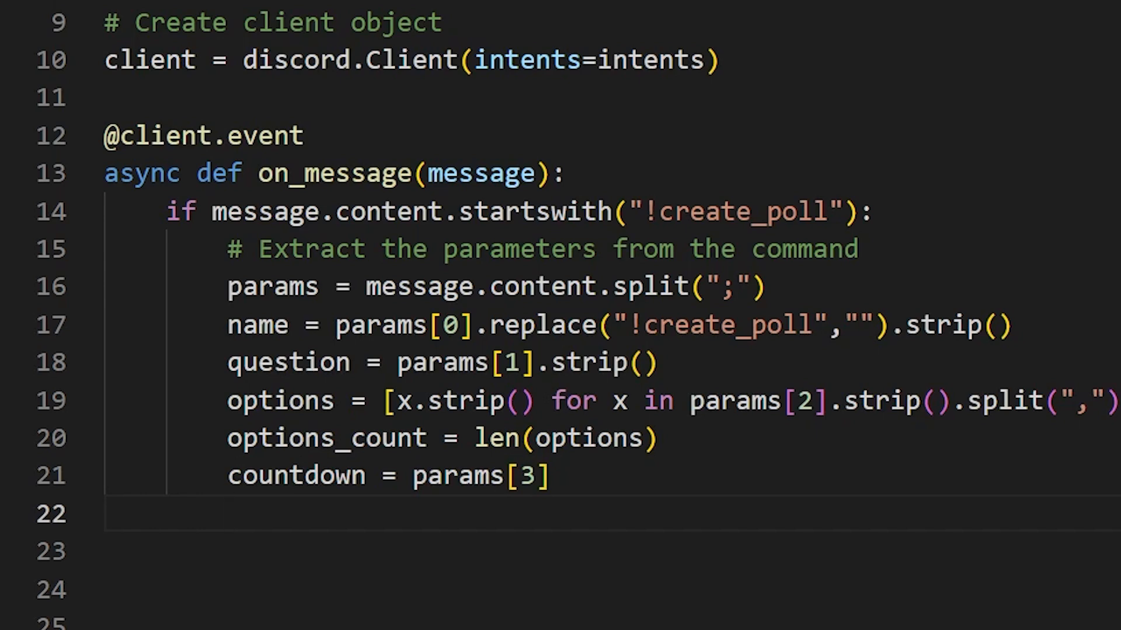
pyautogui.press('enter')
pyautogui.write('if error is not None:')
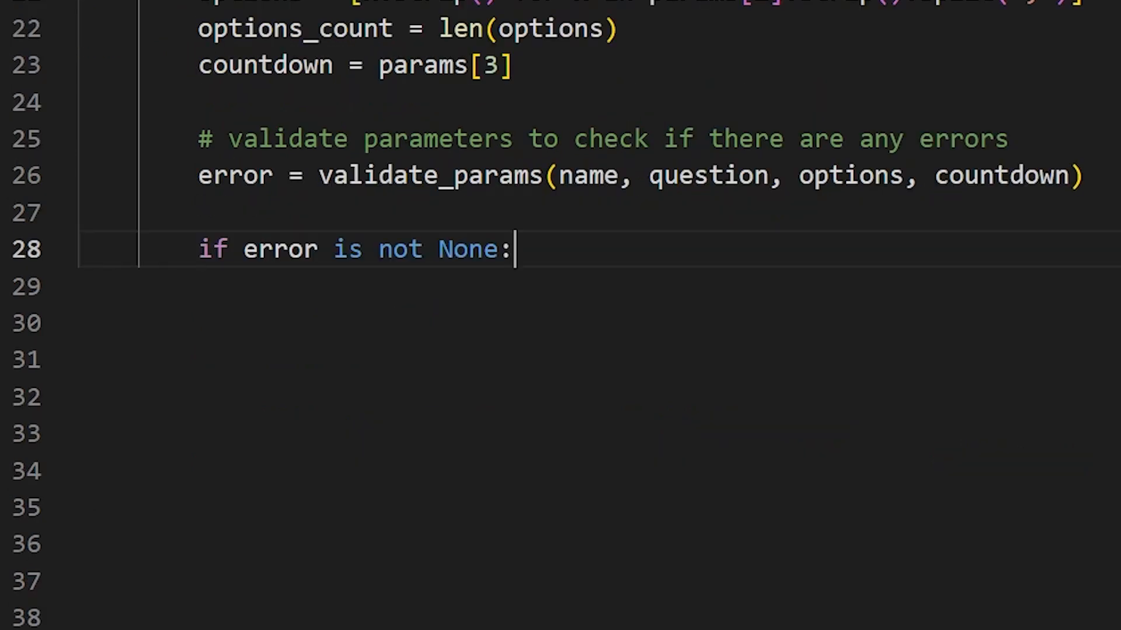
pyautogui.press('enter')
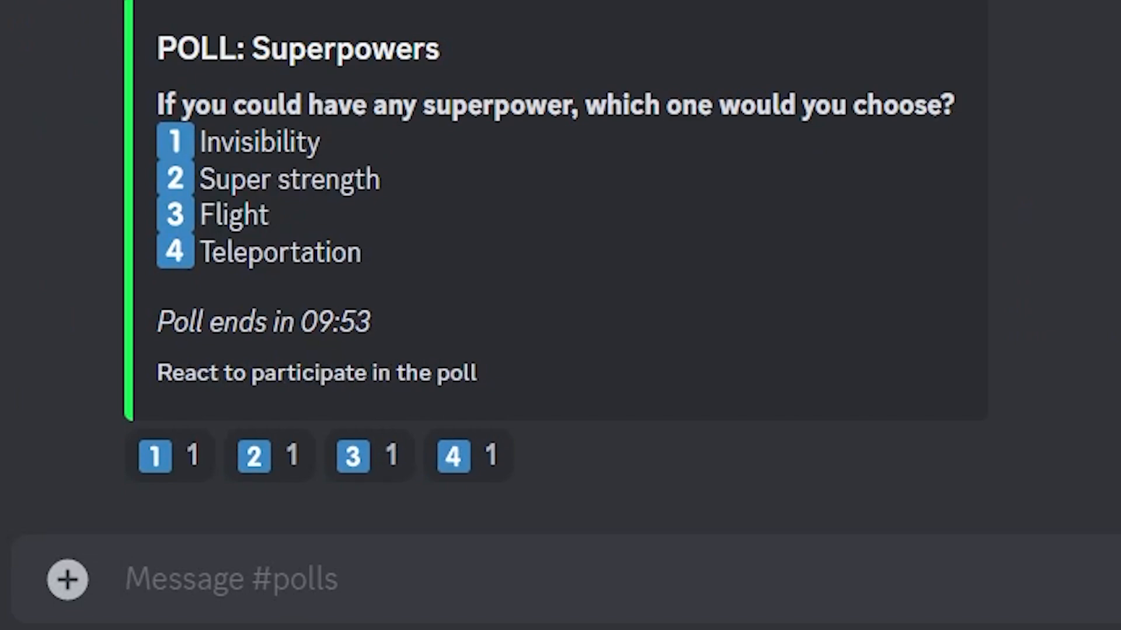
# Vote for Titanic on the Favourite Movie? poll, then withdraw that vote.
pyautogui.click(469, 456)
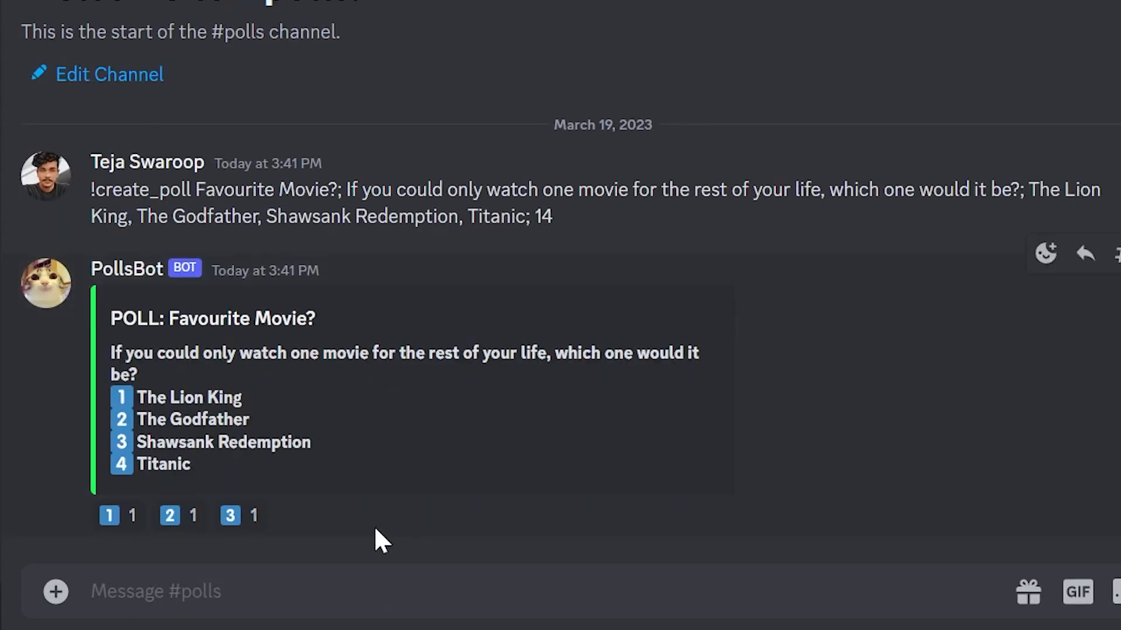
pyautogui.click(290, 515)
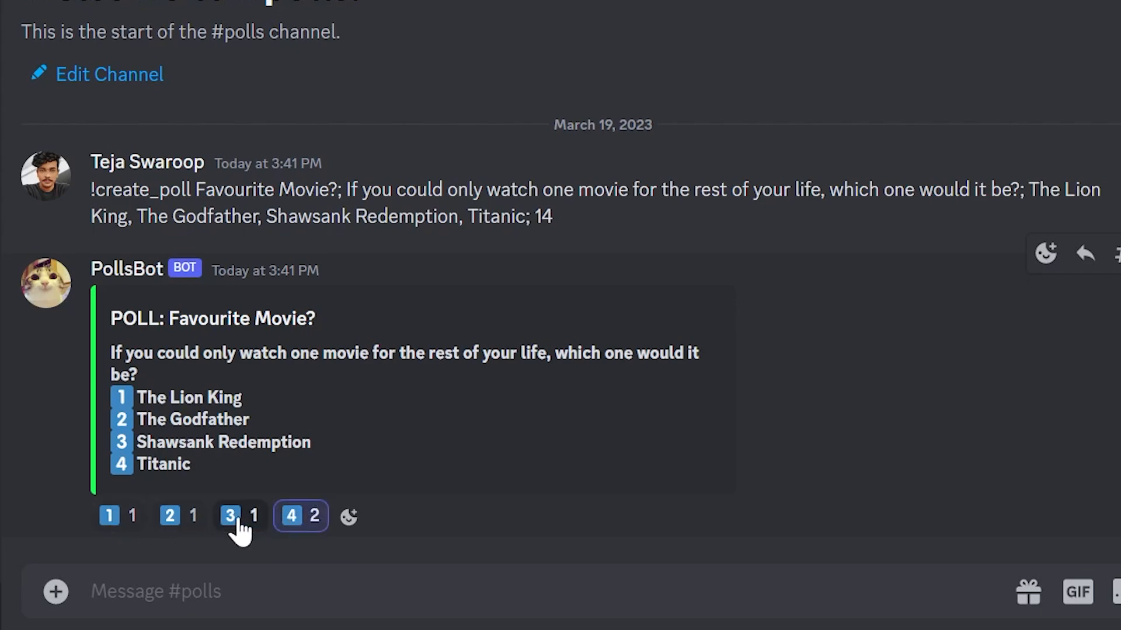
pyautogui.click(169, 516)
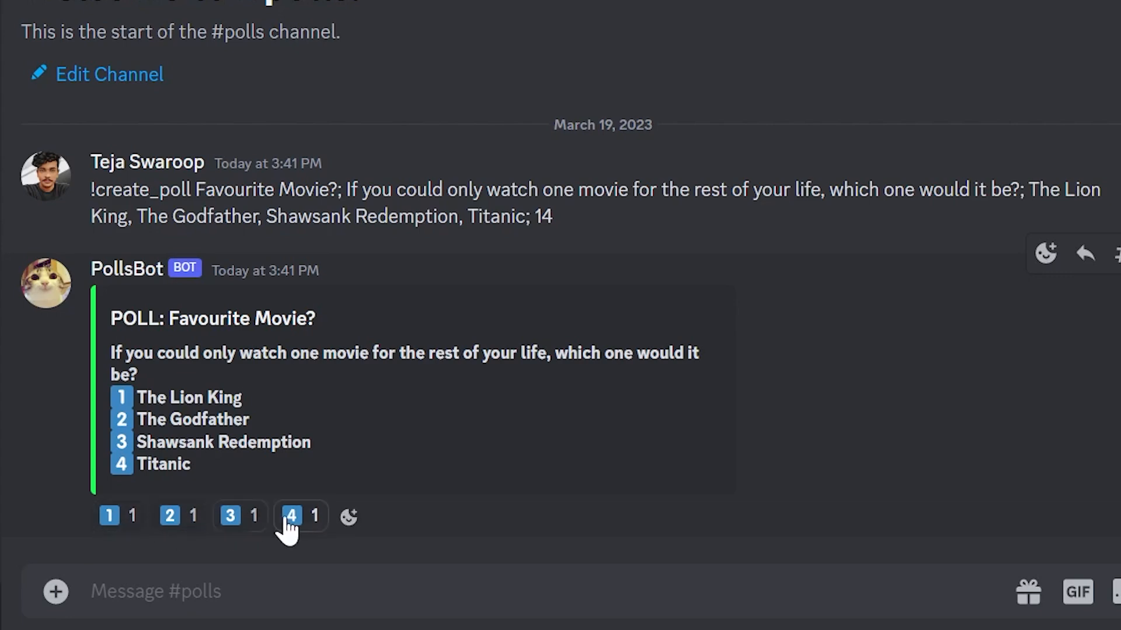
# React to the movie poll with an emoji that isn't a poll option.
pyautogui.click(110, 516)
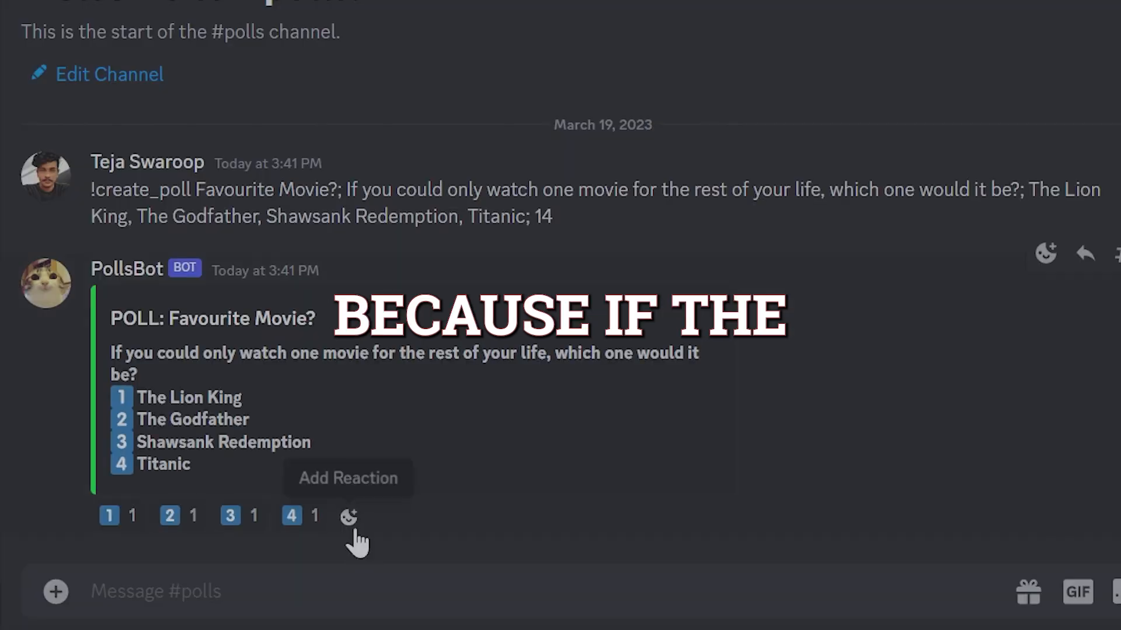
pyautogui.click(347, 516)
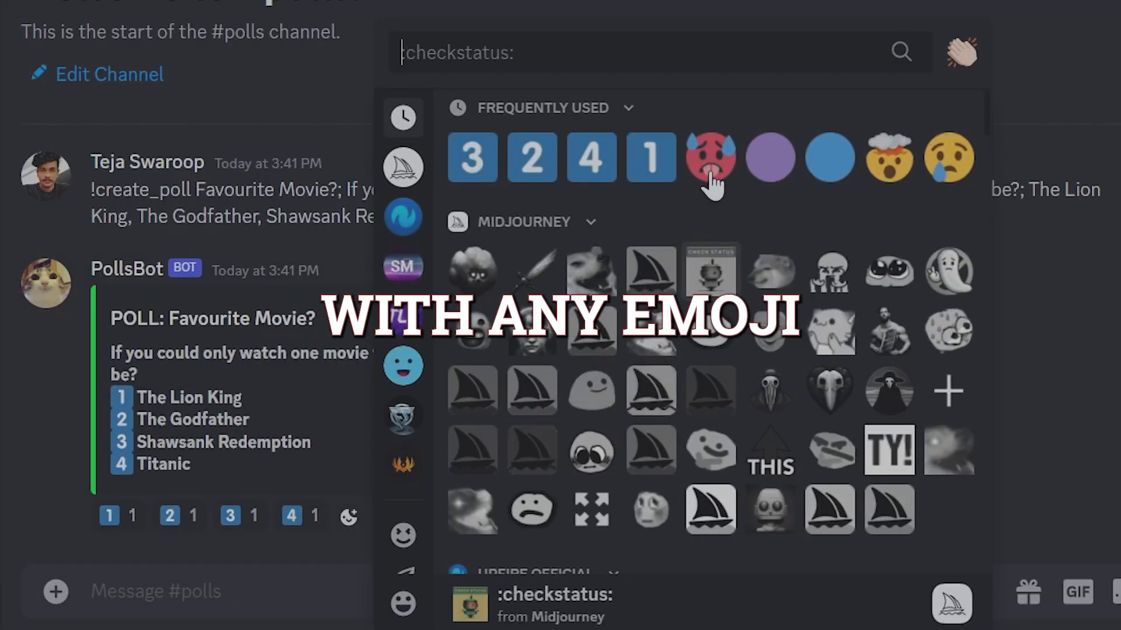
pyautogui.click(711, 157)
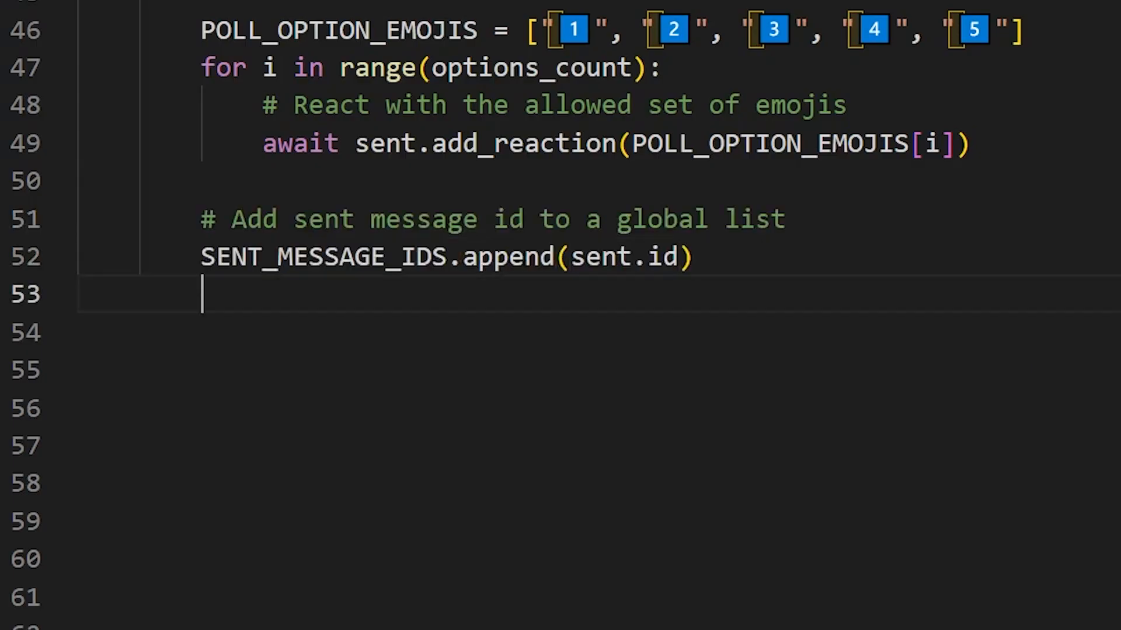
# Add an on_raw_reaction_add handler fetching channel, message and member, and checking SENT_MESSAGE_IDS.
pyautogui.press('enter')
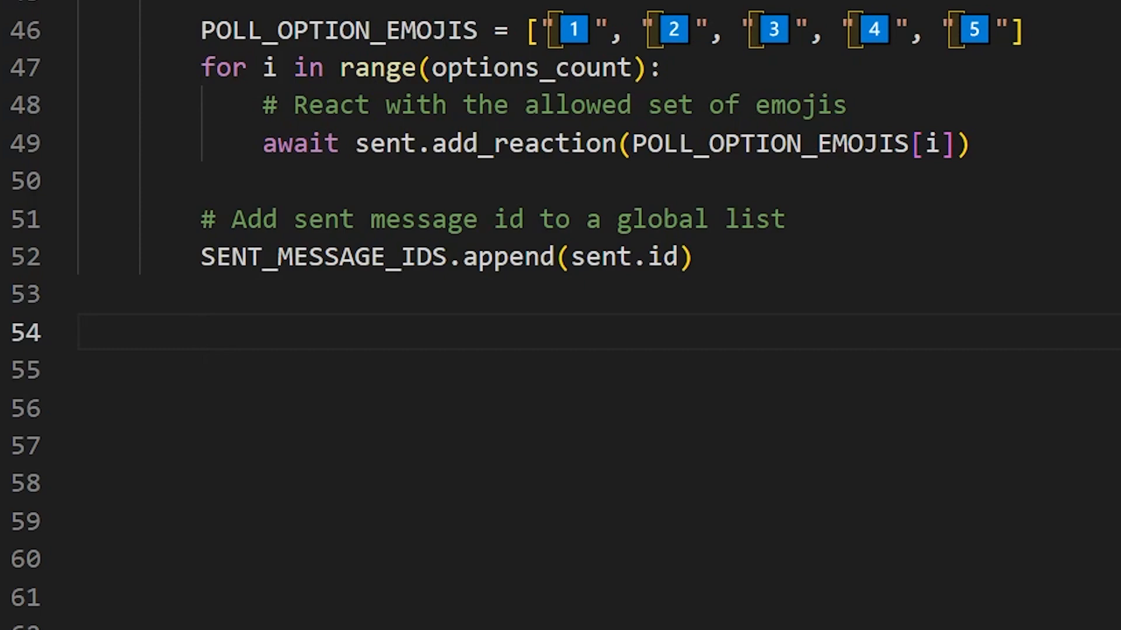
pyautogui.click(140, 331)
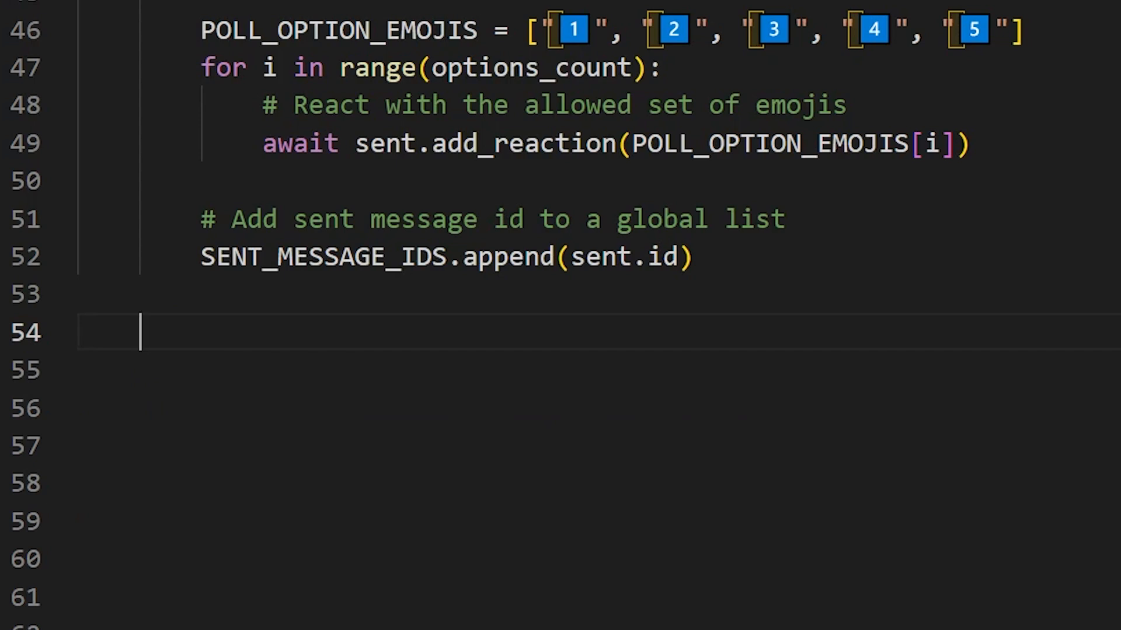
pyautogui.write('@client.event')
pyautogui.click(599, 521)
pyautogui.write('message = await channel.fetch_message(payload.message_id')
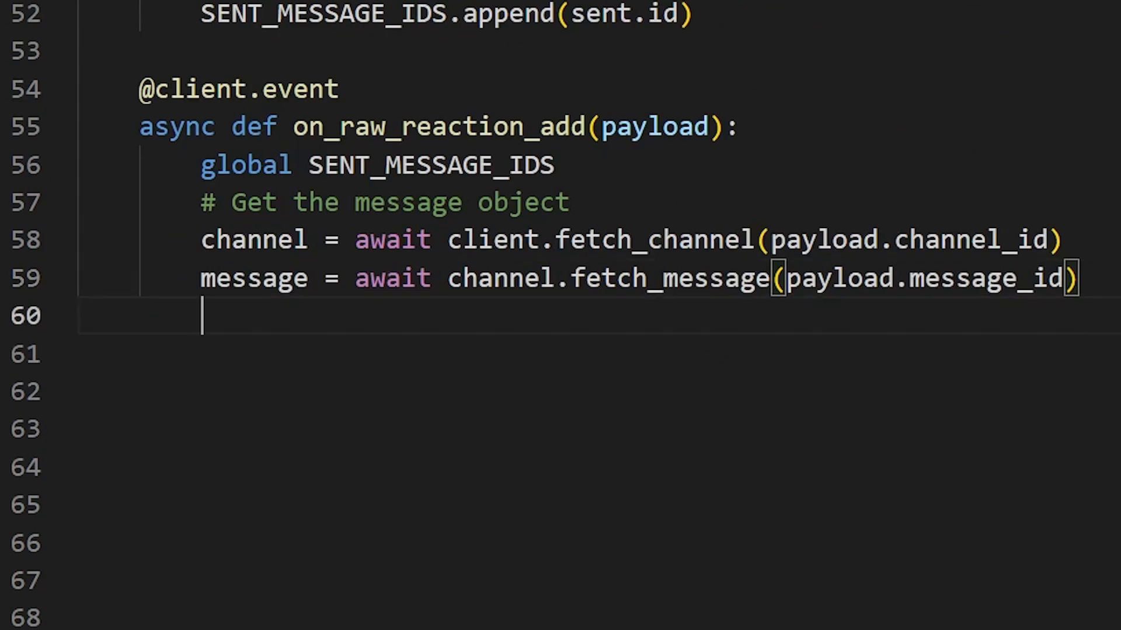
pyautogui.write('# Get the member object')
pyautogui.write('break')
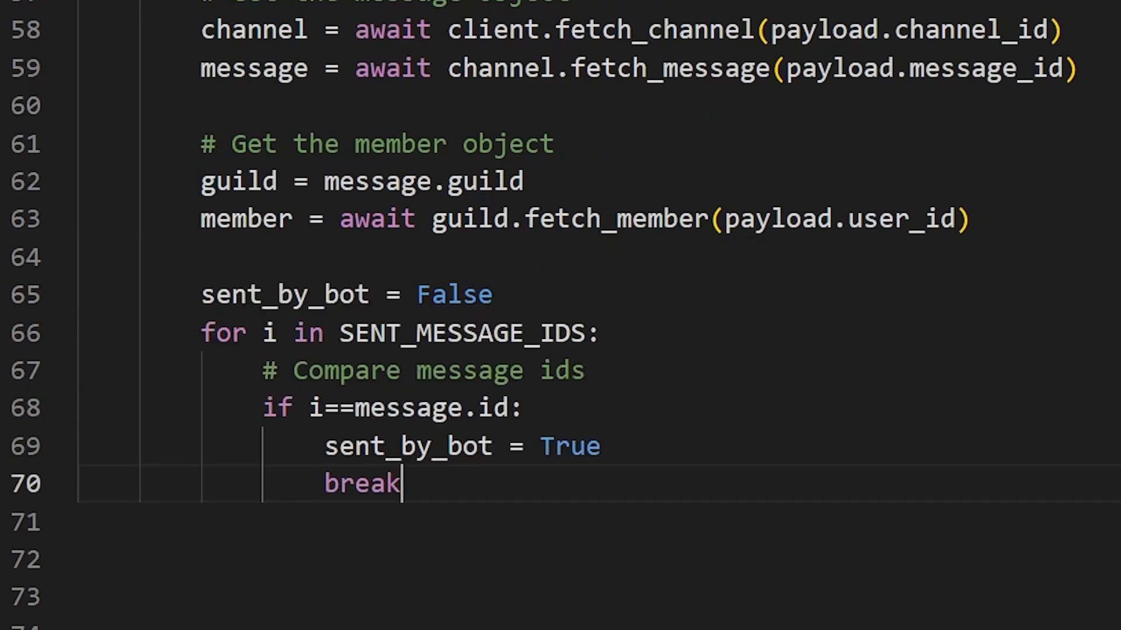
# Add the 'if not sent_by_bot: return' check and remove reactions not in POLL_OPTION_EMOJIS.
pyautogui.press('enter')
pyautogui.write('return')
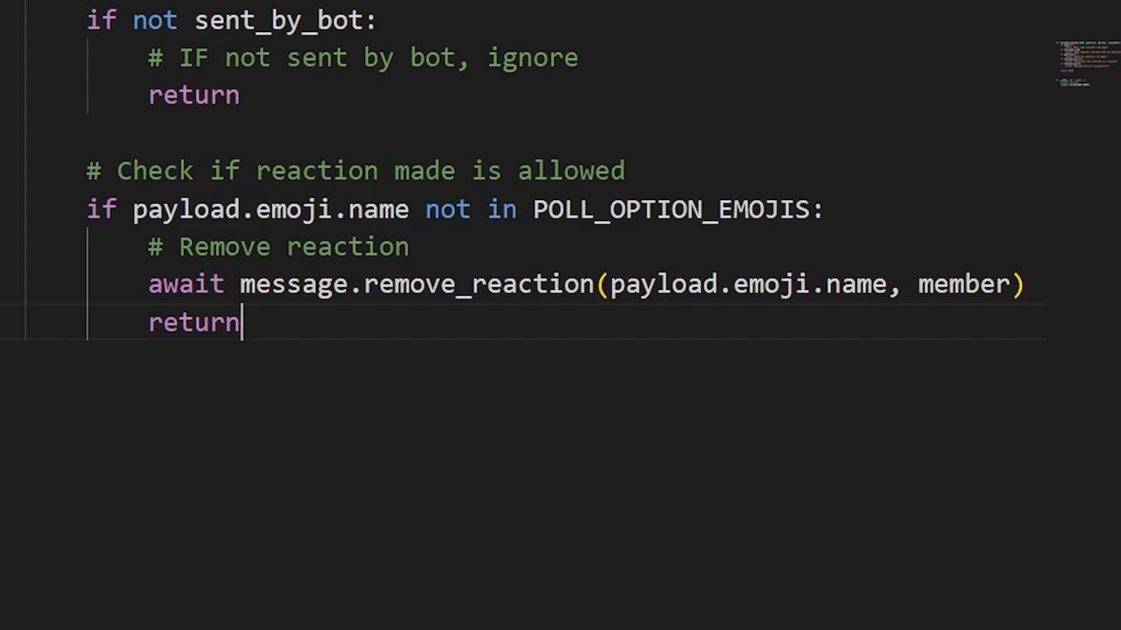
pyautogui.press('Enter')
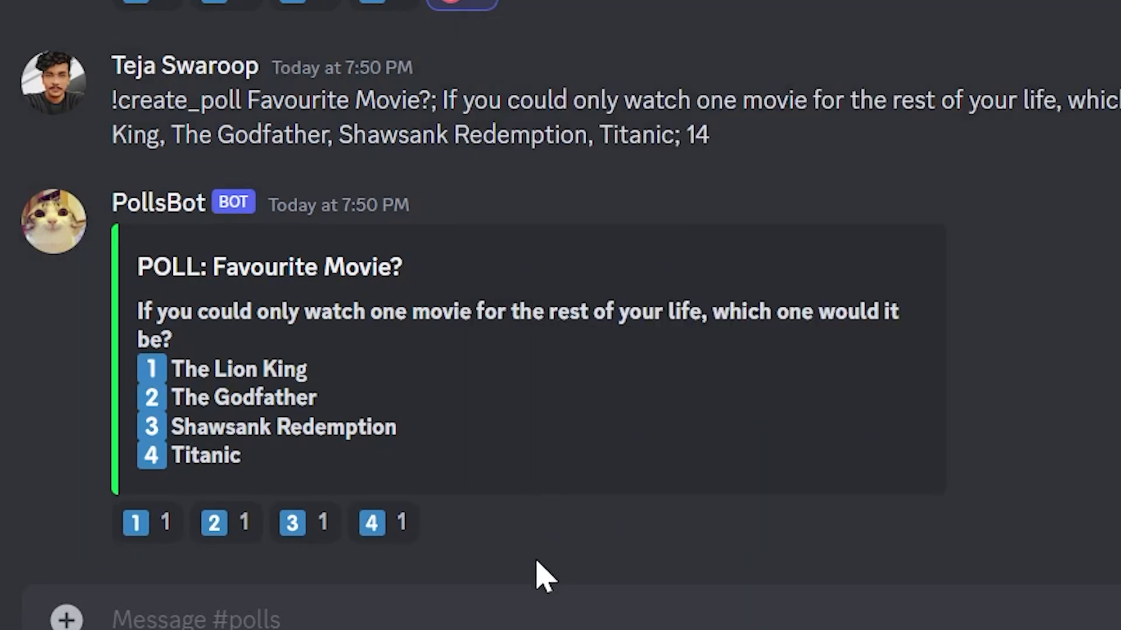
# React to the movie poll with an unrelated emoji, then vote Teleportation on the Superpowers poll.
pyautogui.click(446, 525)
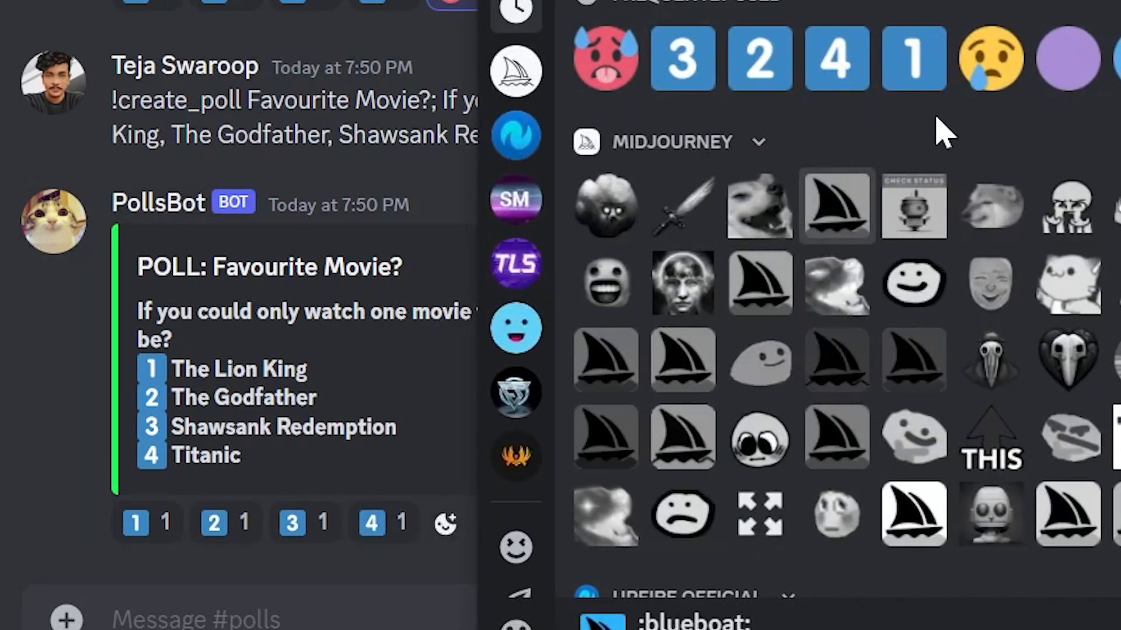
pyautogui.click(291, 522)
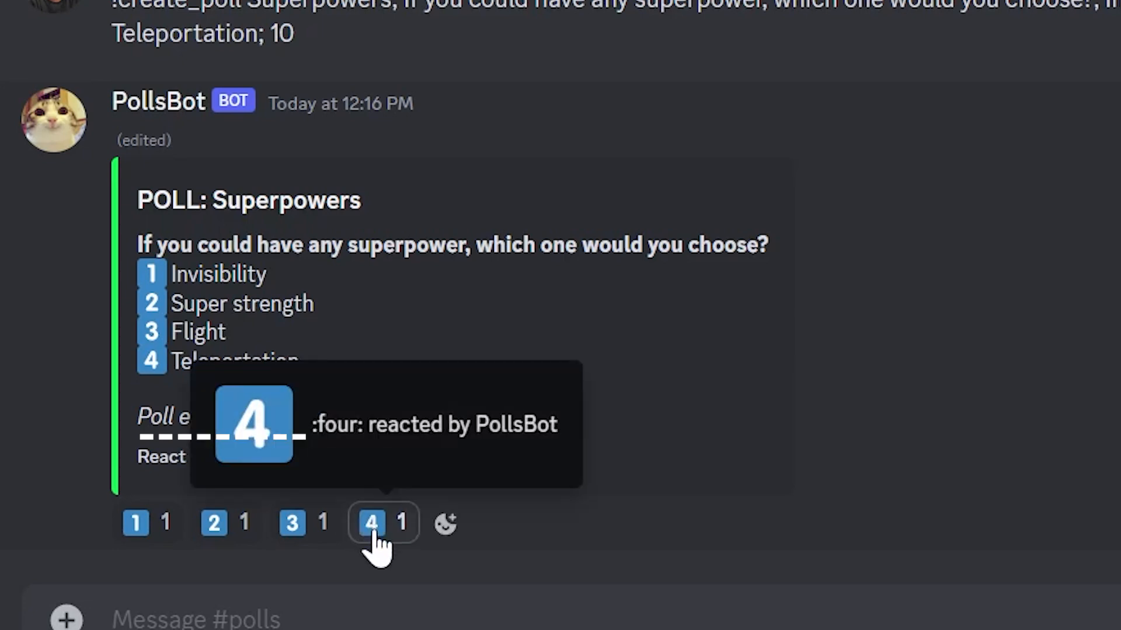
pyautogui.click(371, 523)
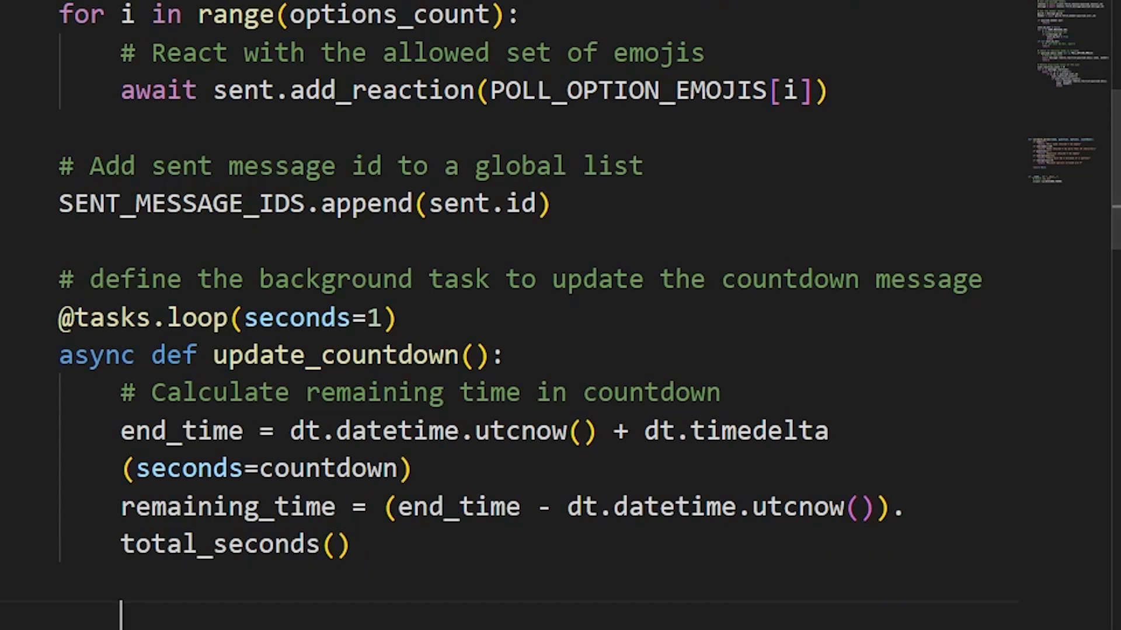
pyautogui.scroll(-3)
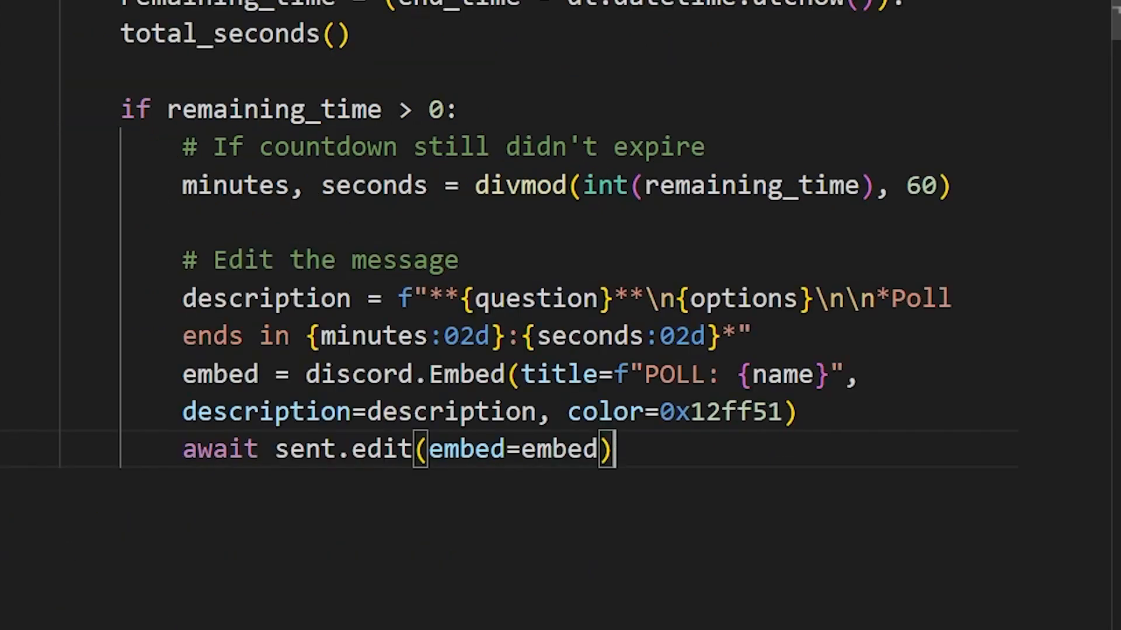
pyautogui.press('enter')
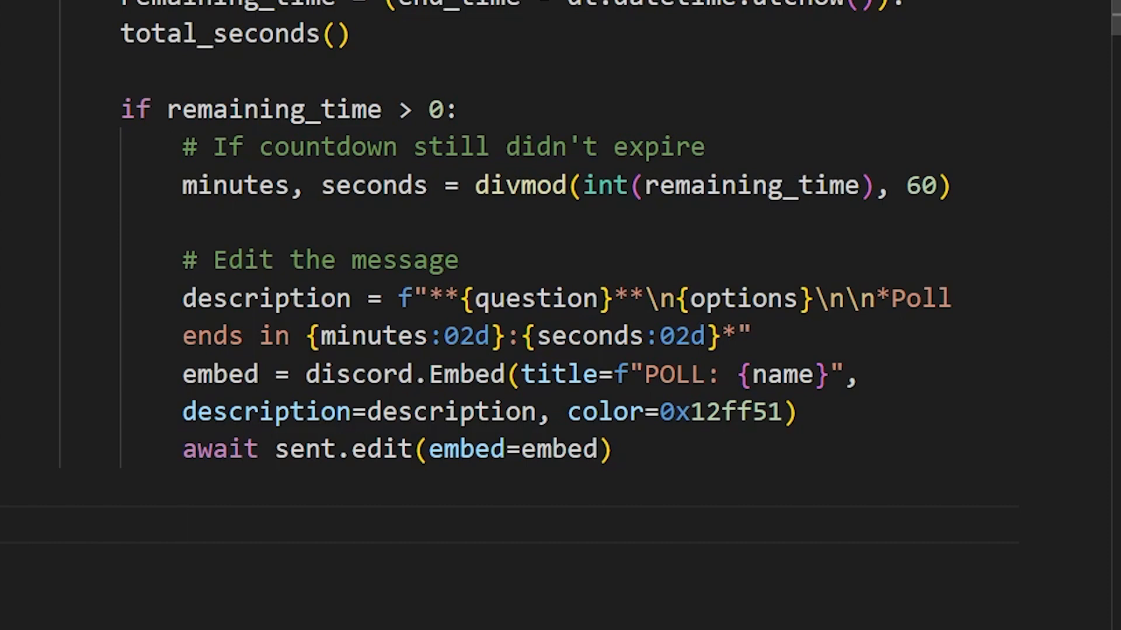
pyautogui.scroll(-3)
pyautogui.write('# If countdown expired')
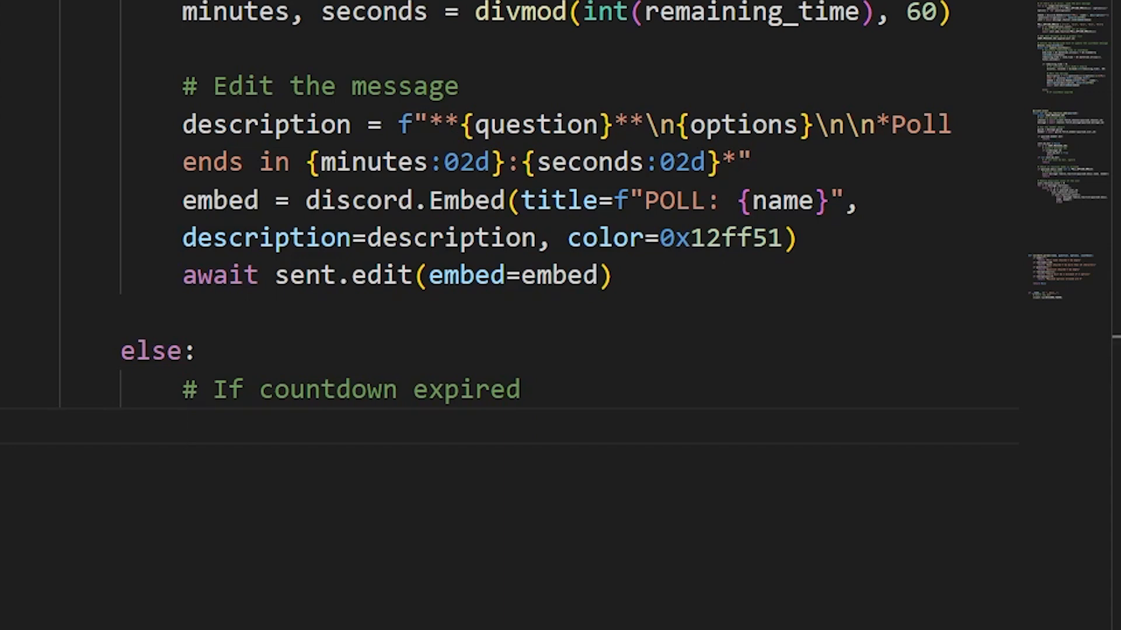
pyautogui.scroll(-3)
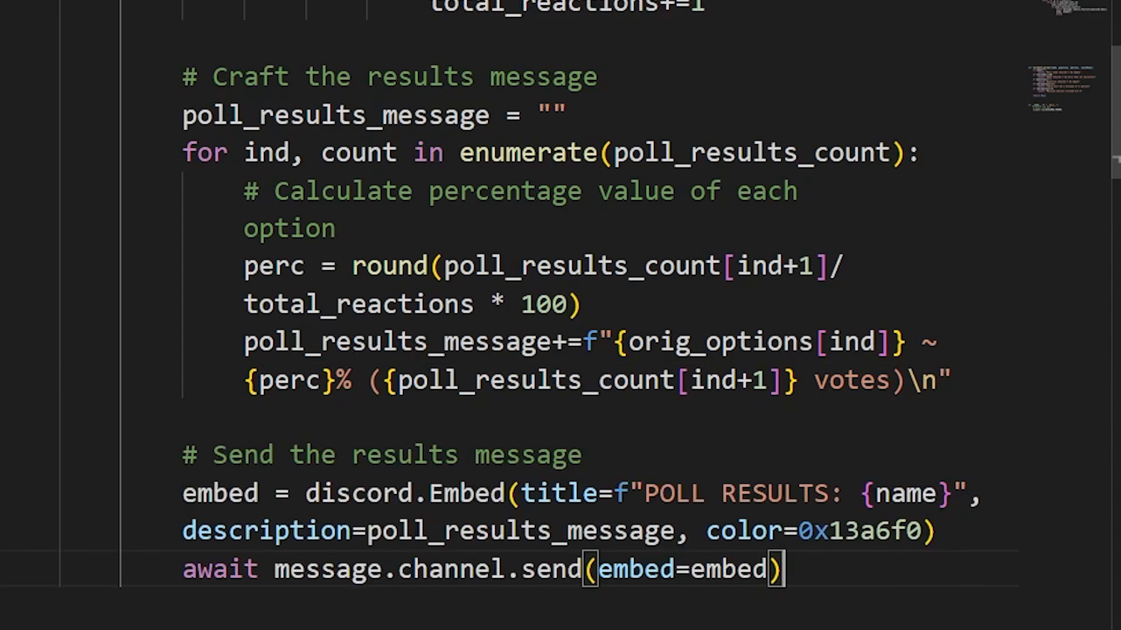
pyautogui.scroll(-3)
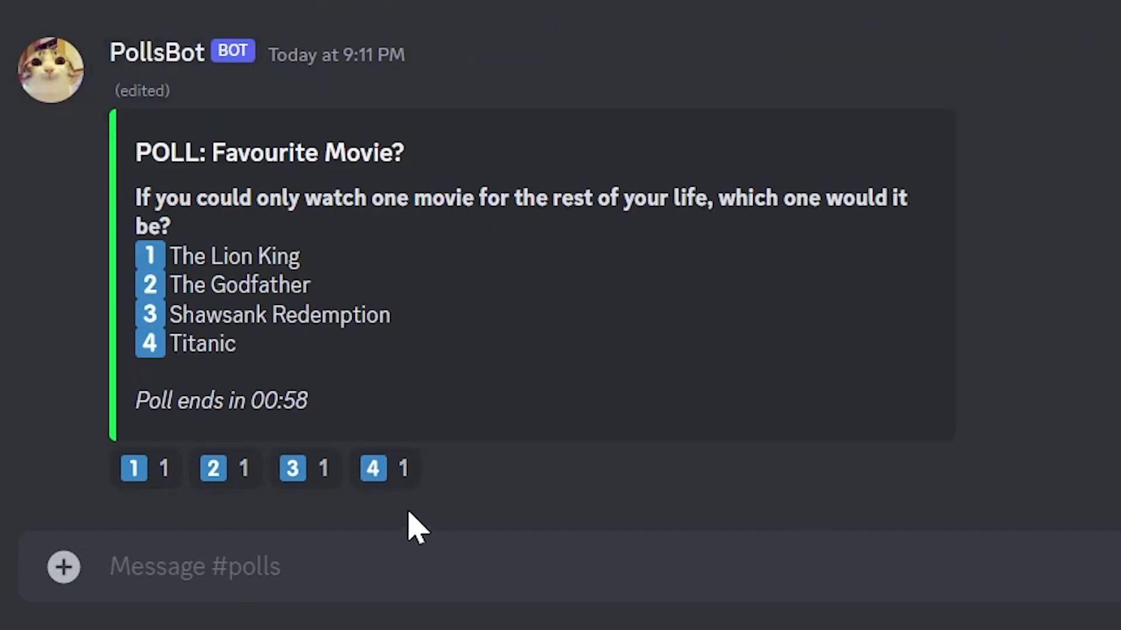
# Wait for the Favourite Movie? poll to end and PollsBot to post 50/50 results.
pyautogui.click(371, 468)
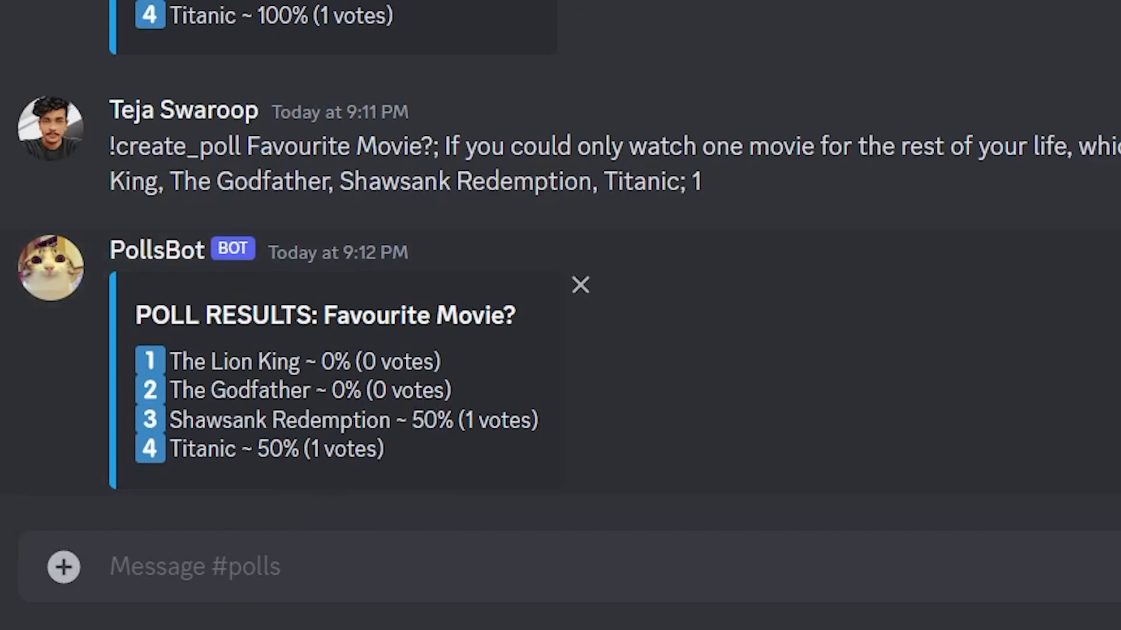
pyautogui.moveTo(468, 486)
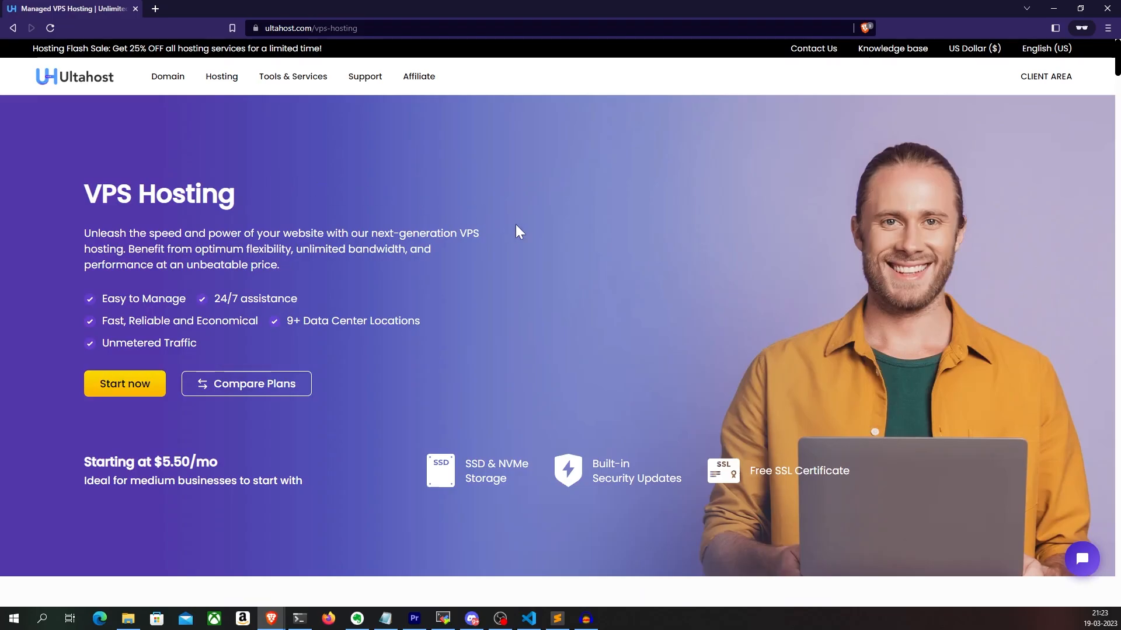
pyautogui.scroll(-3)
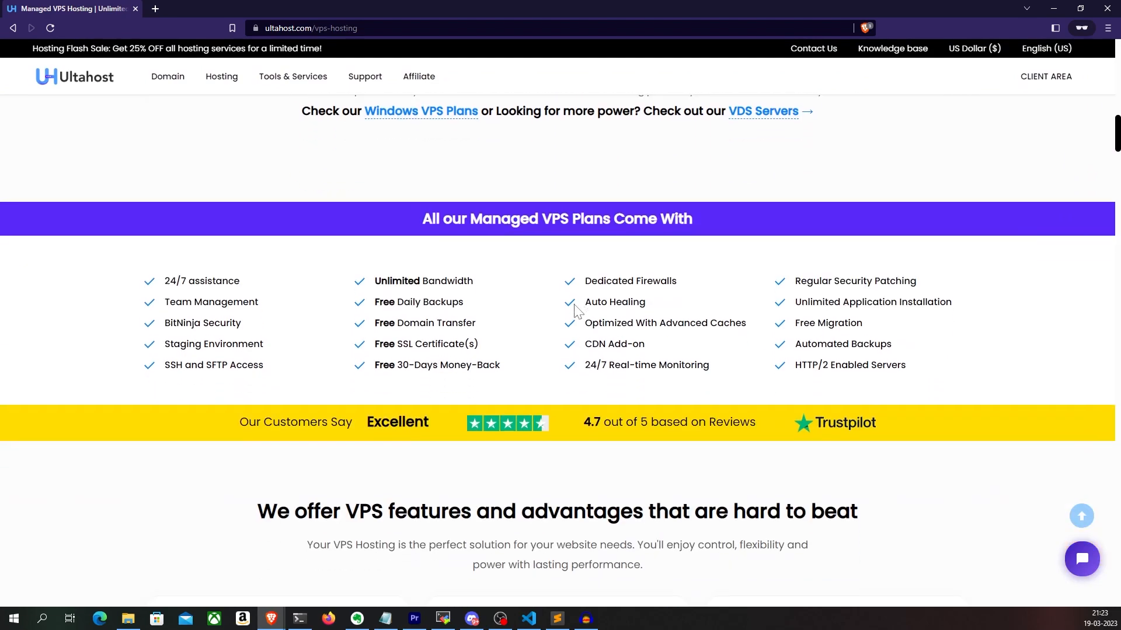
pyautogui.scroll(-3)
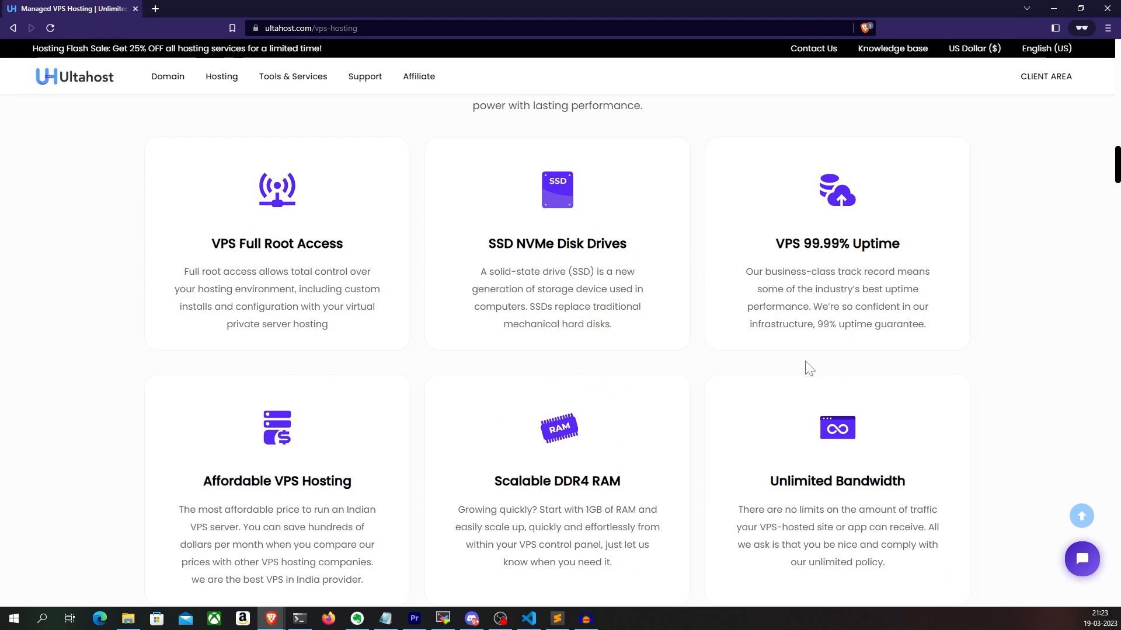
pyautogui.moveTo(747, 379)
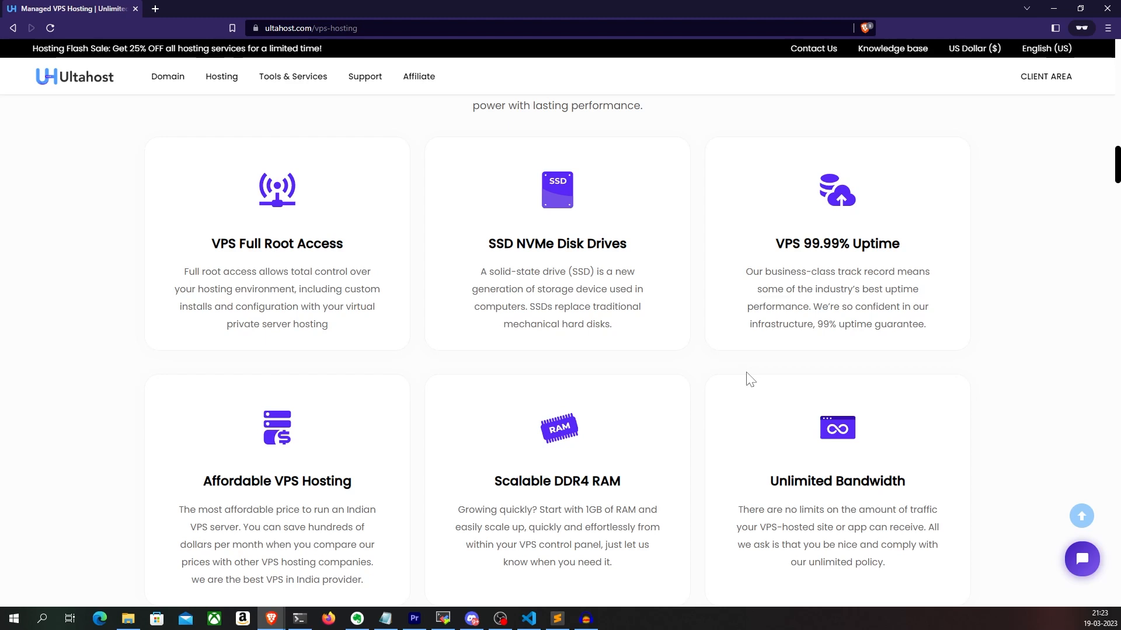
pyautogui.scroll(-3)
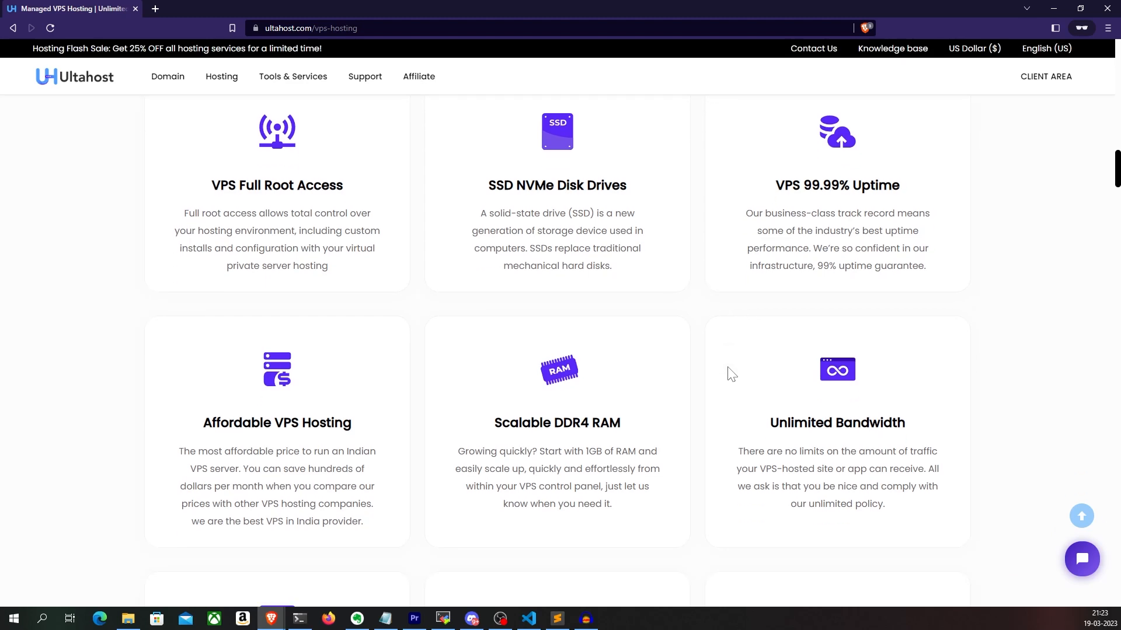
pyautogui.scroll(-3)
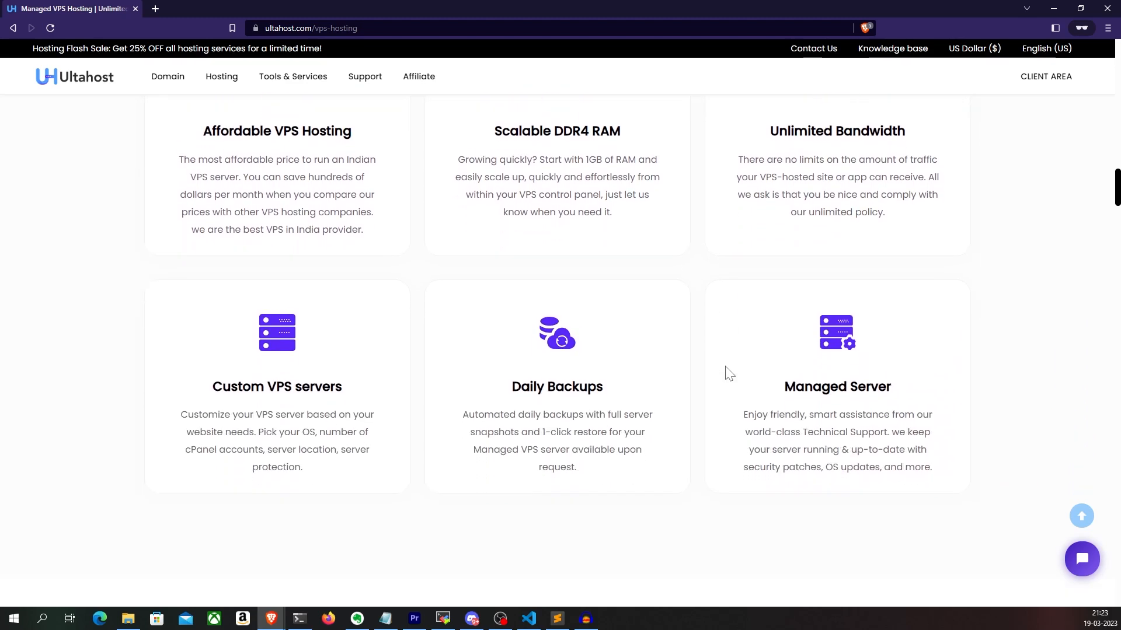
pyautogui.moveTo(717, 376)
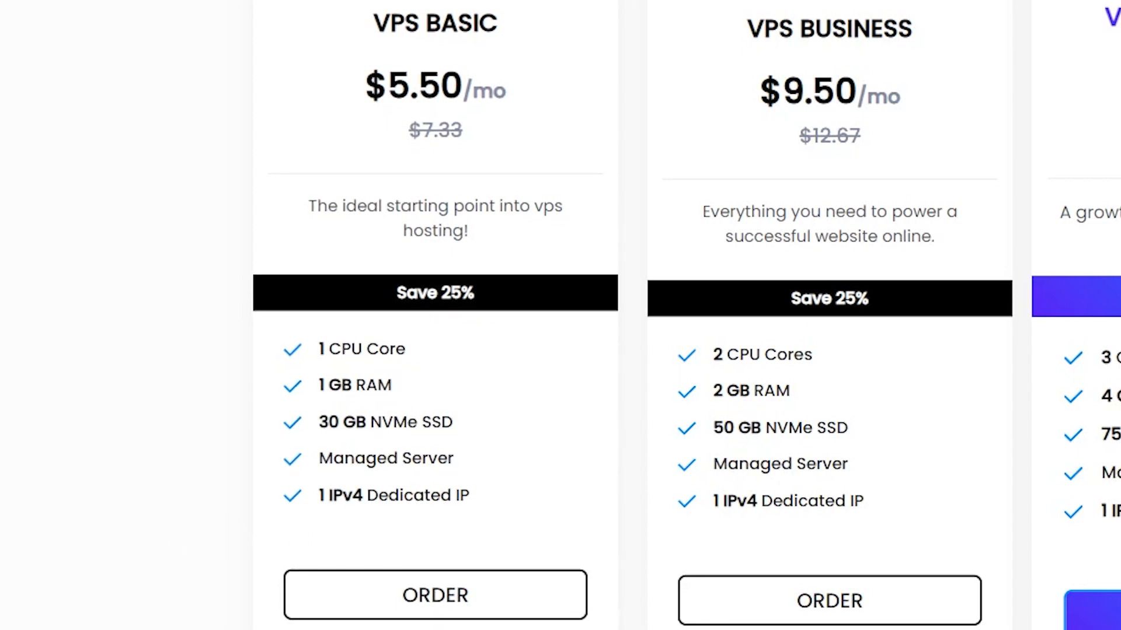
pyautogui.moveTo(404, 411)
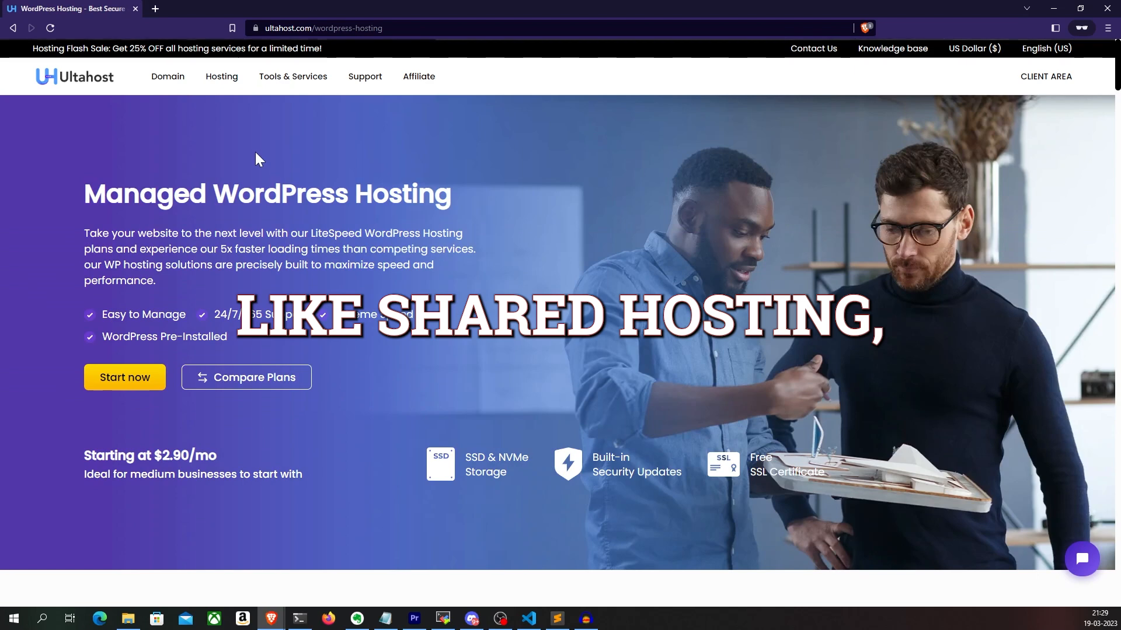
# Browse the Windows Hosting page from the Hosting menu, then go to My Dashboard.
pyautogui.click(222, 76)
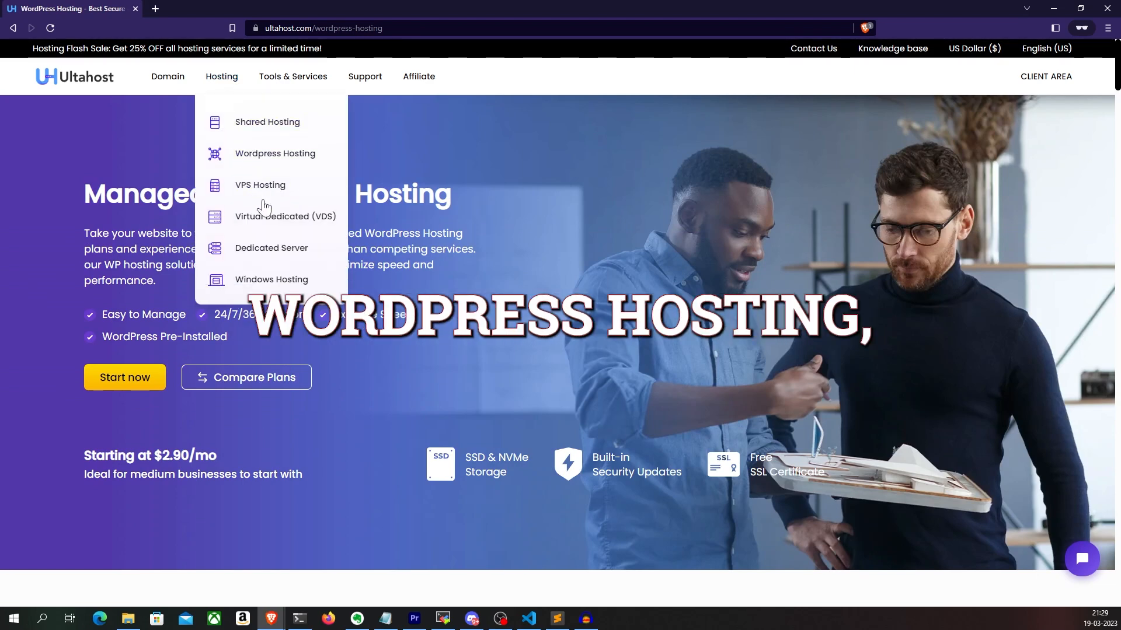
pyautogui.click(271, 279)
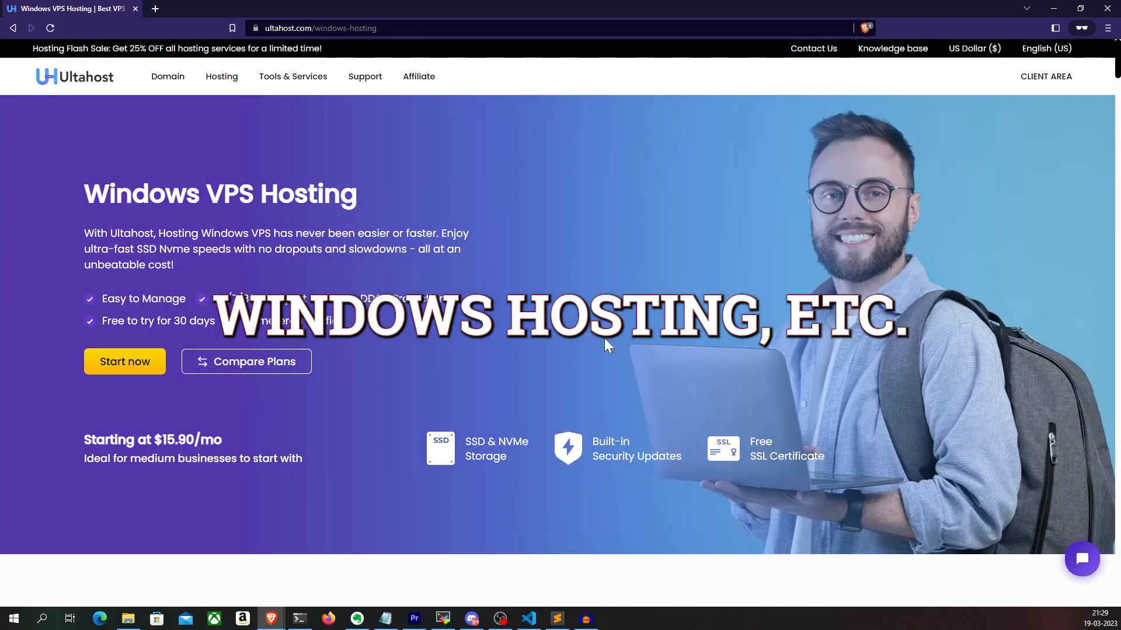
pyautogui.click(220, 76)
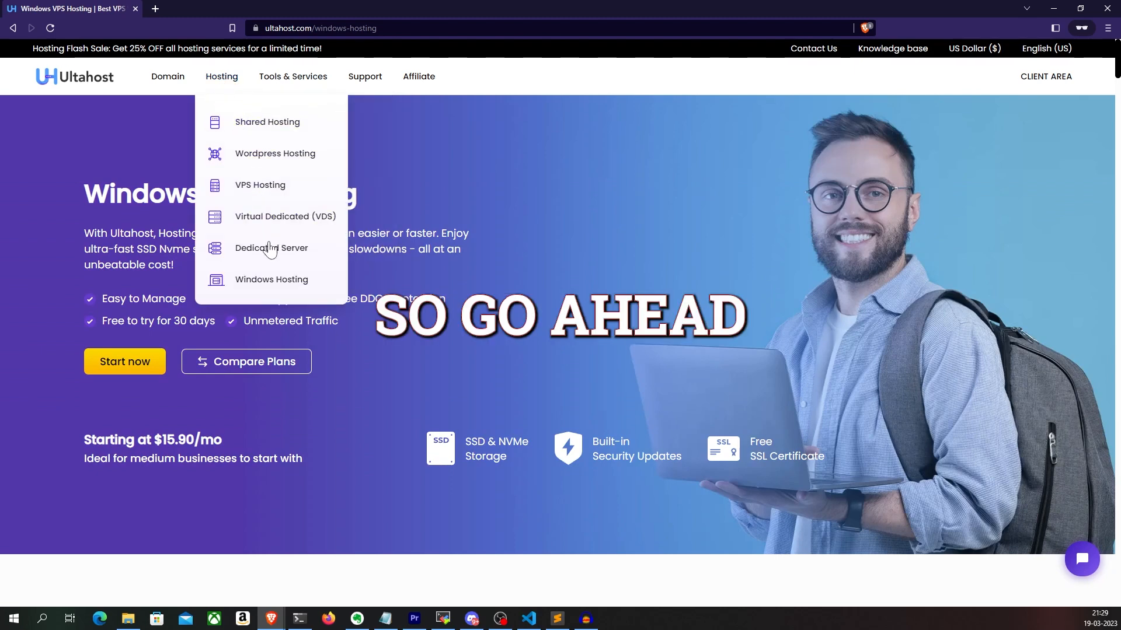
pyautogui.click(343, 9)
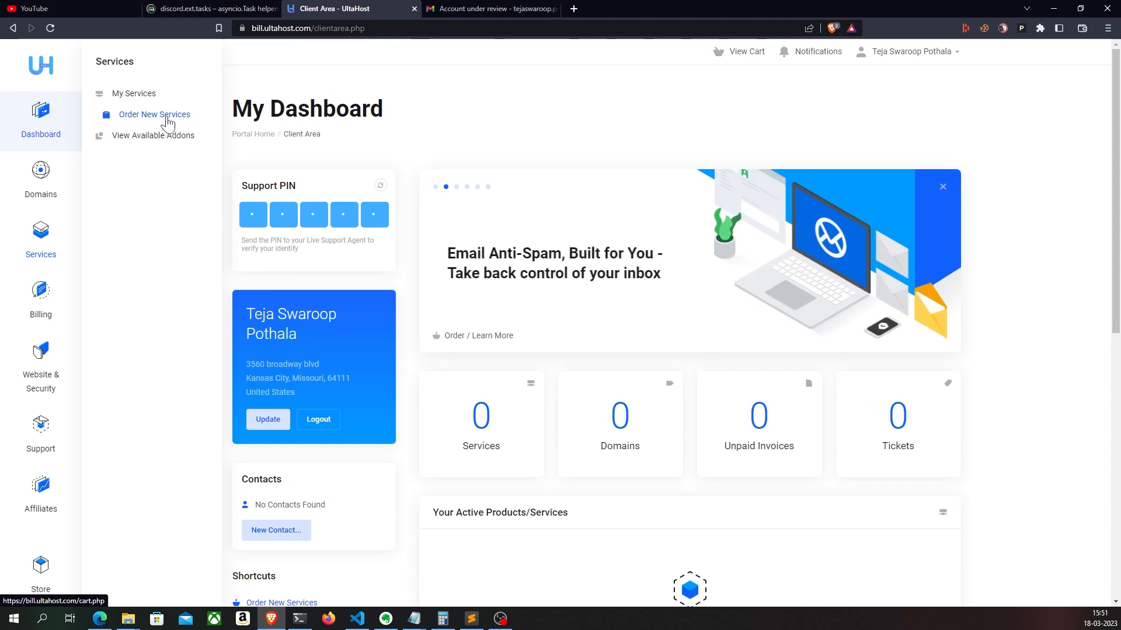
# Order the Linux VPS Basic plan and choose the New Delhi server location.
pyautogui.click(154, 115)
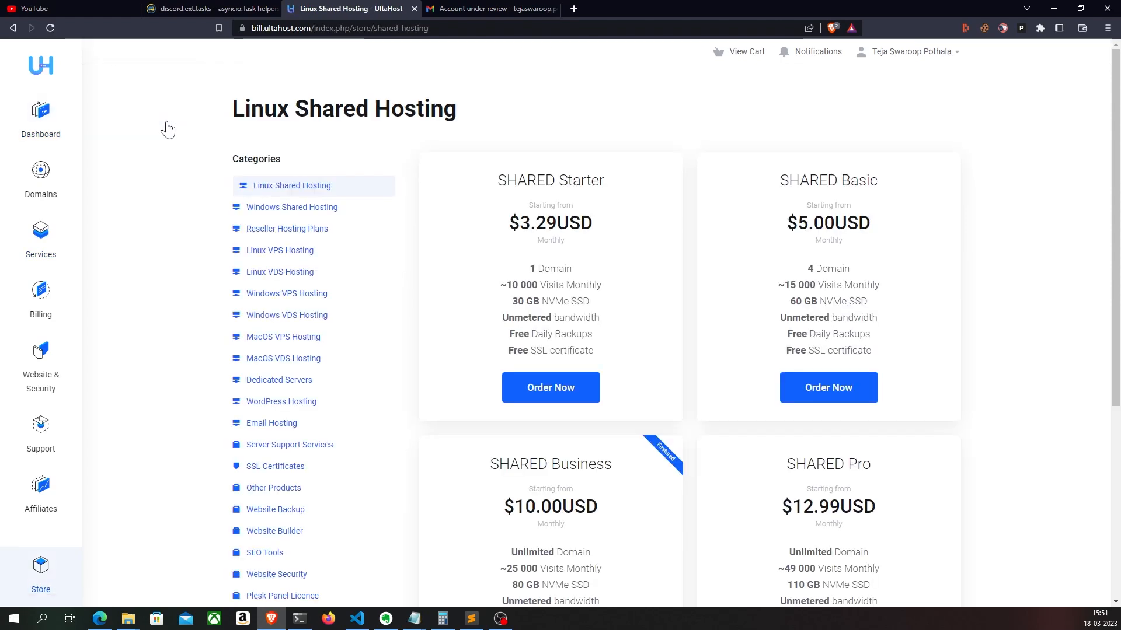
pyautogui.click(279, 250)
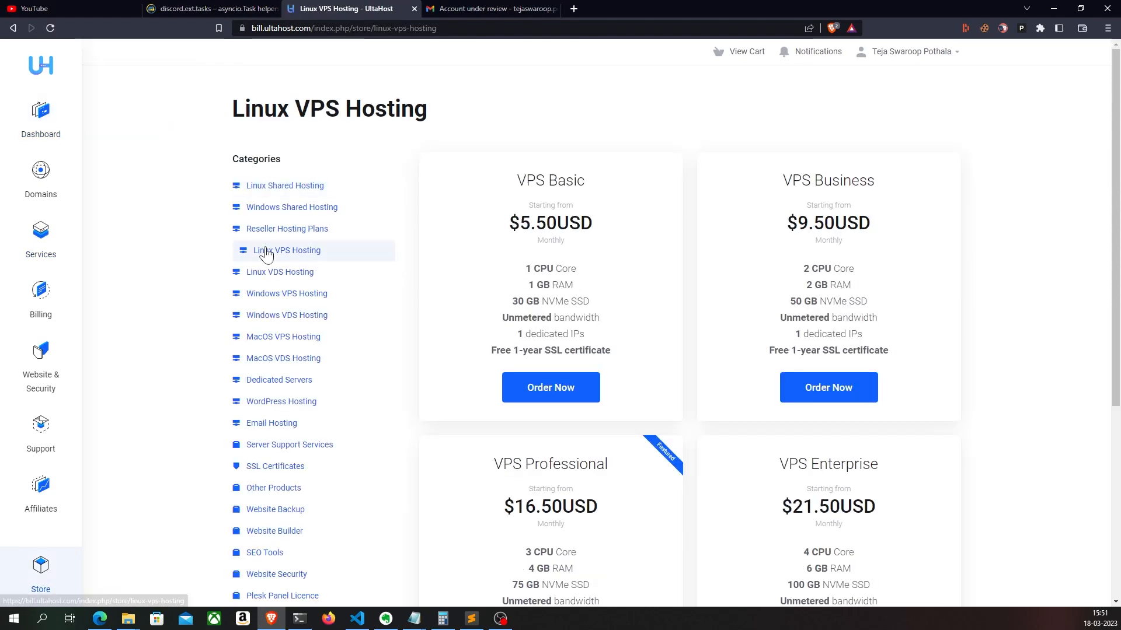
pyautogui.click(550, 388)
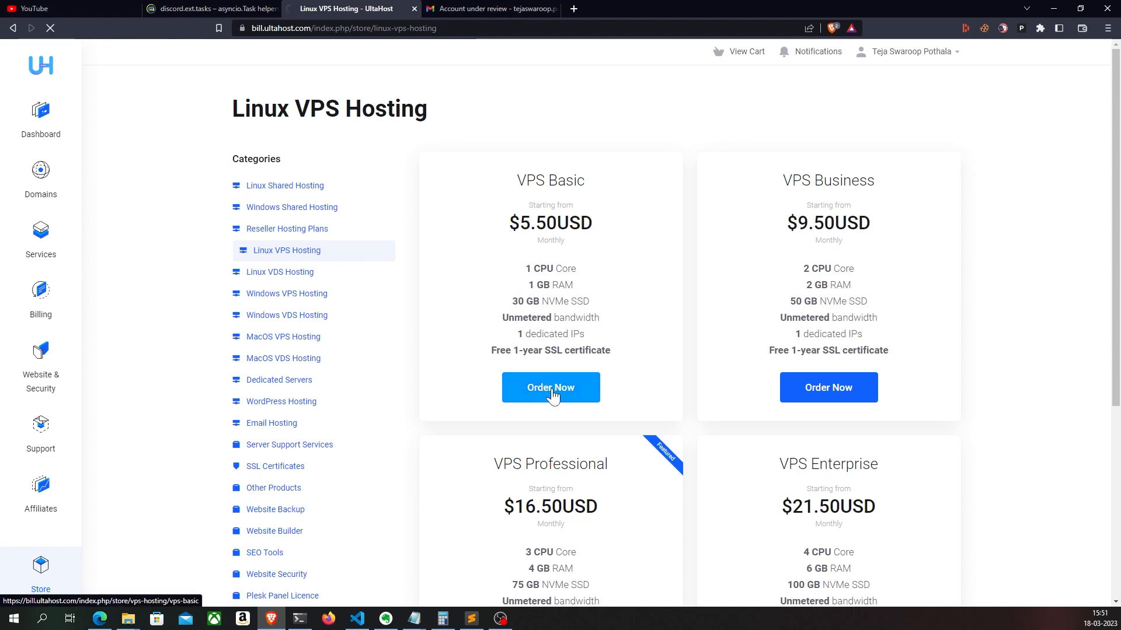
pyautogui.click(550, 387)
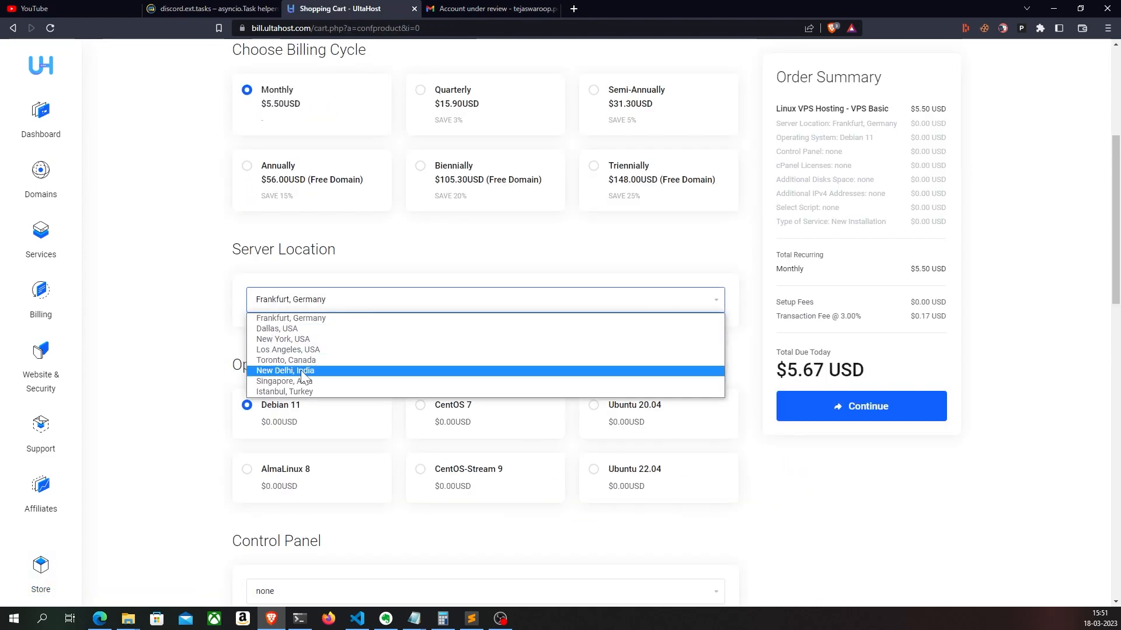
pyautogui.click(285, 370)
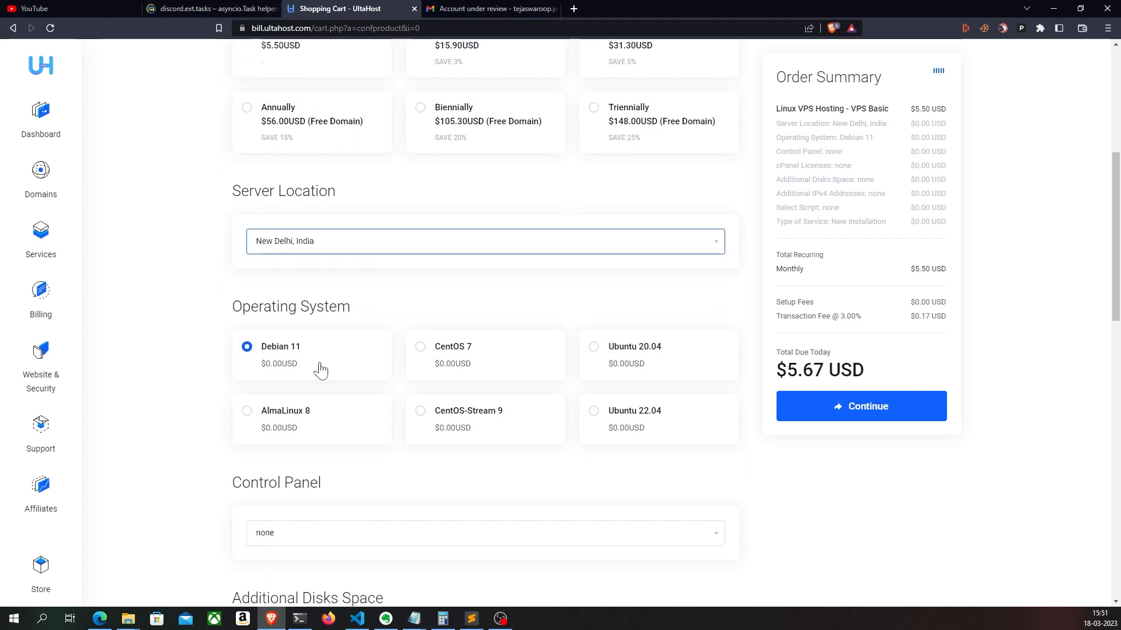
# Select Ubuntu 22.04 as the operating system and open the VPS product details page.
pyautogui.click(593, 294)
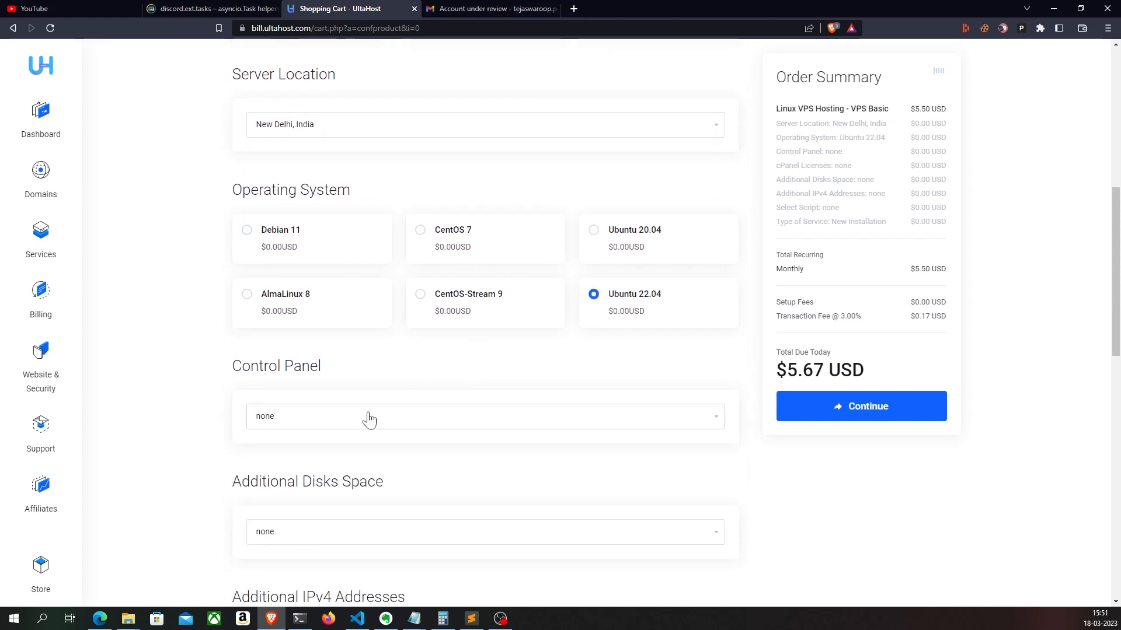
pyautogui.scroll(-3)
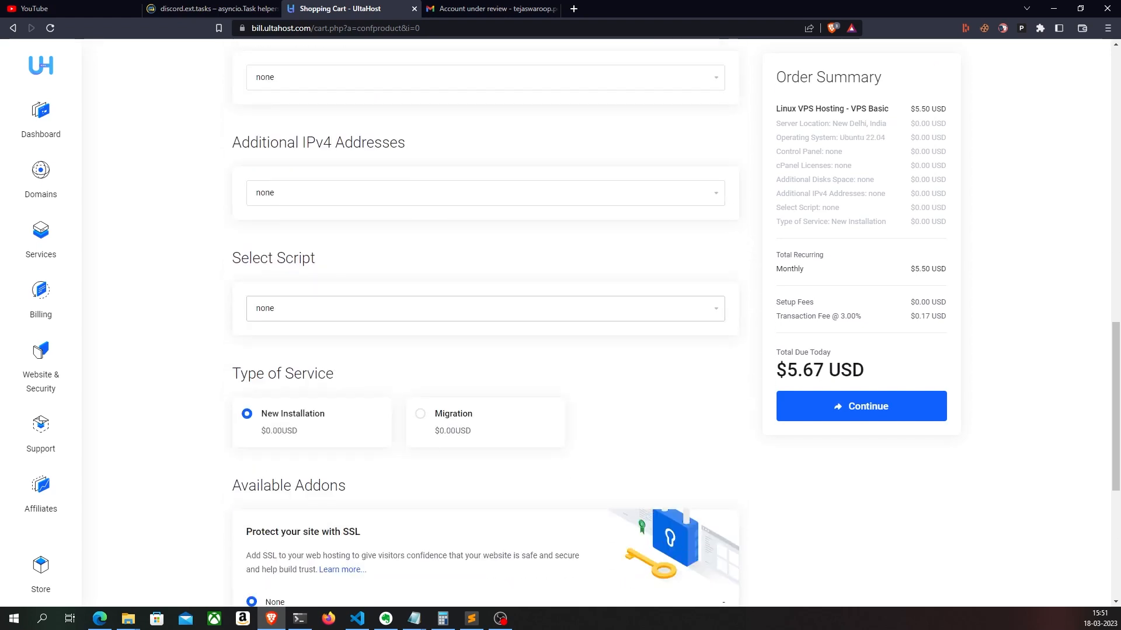
pyautogui.click(860, 407)
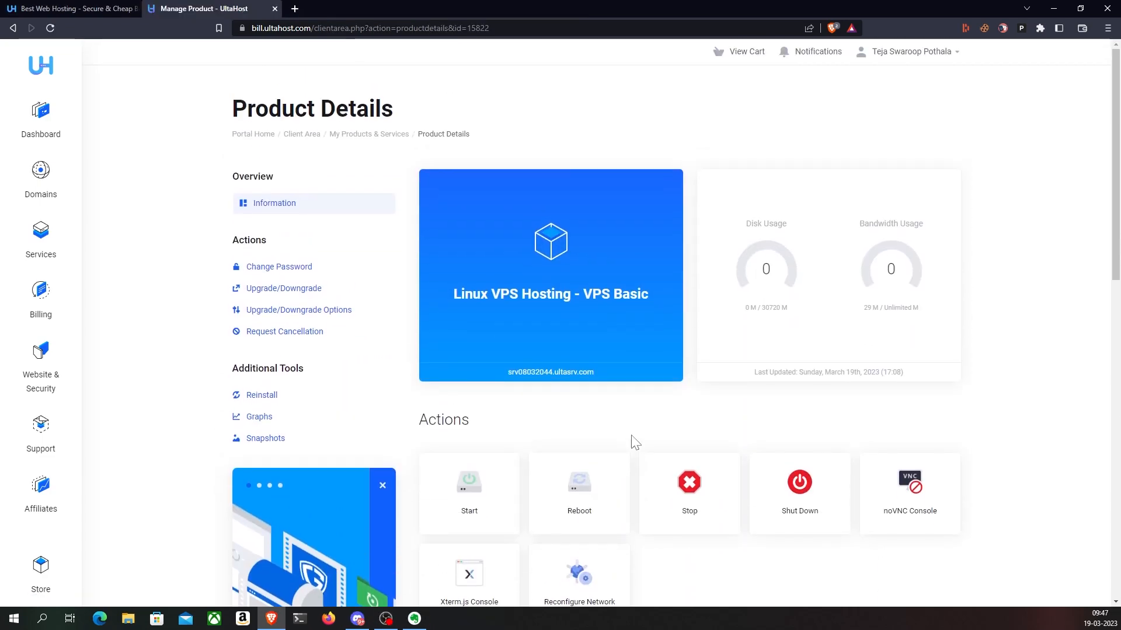
# Start the Linux VPS Basic server and confirm in the Start Server dialog.
pyautogui.click(469, 483)
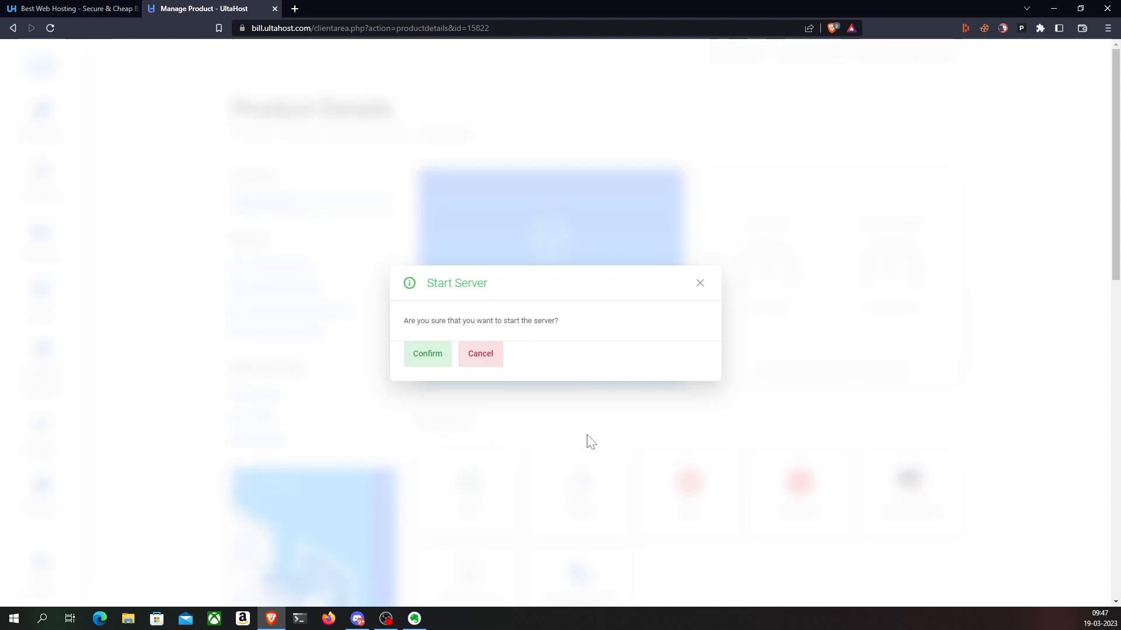
pyautogui.click(426, 353)
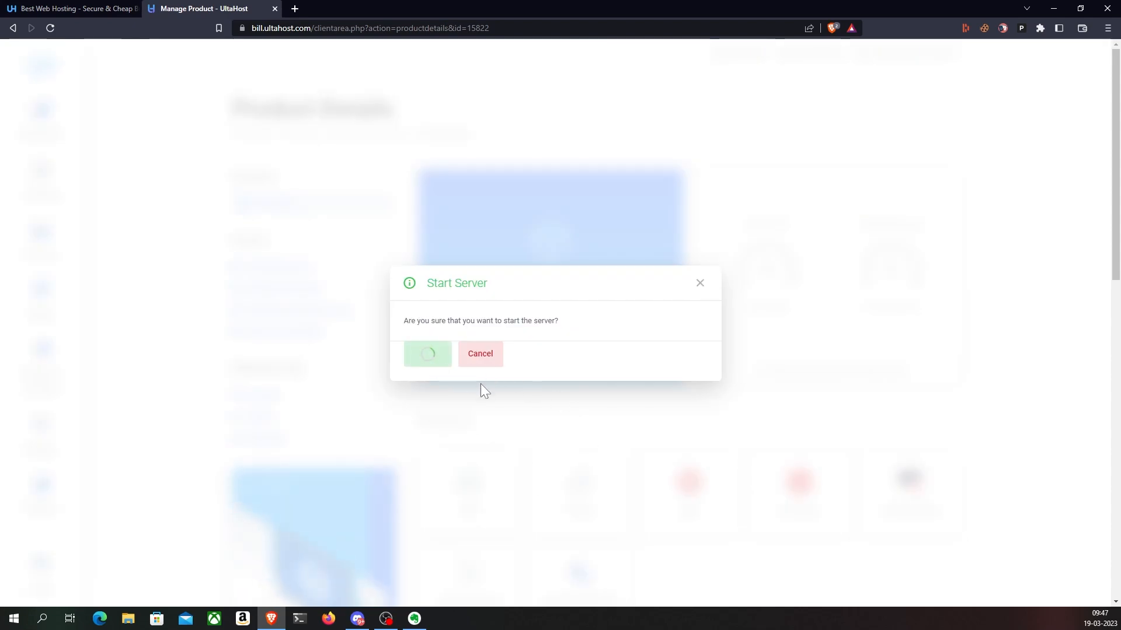
pyautogui.click(426, 353)
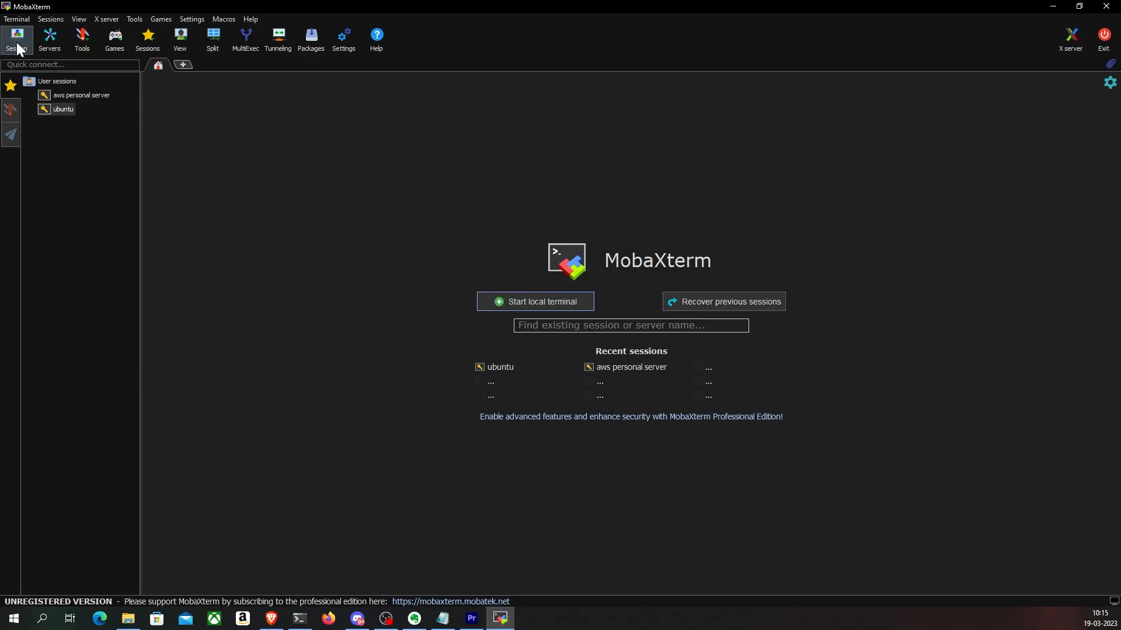
# Open an SSH session as root to 49.50.84.142 and run commands in the shell.
pyautogui.click(17, 39)
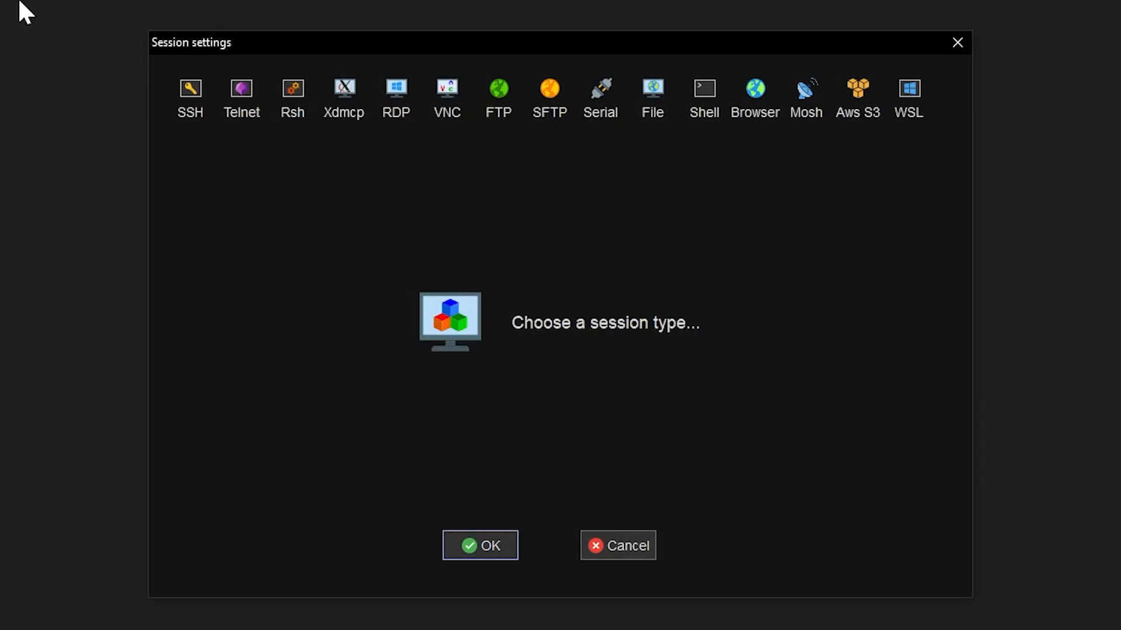
pyautogui.click(189, 93)
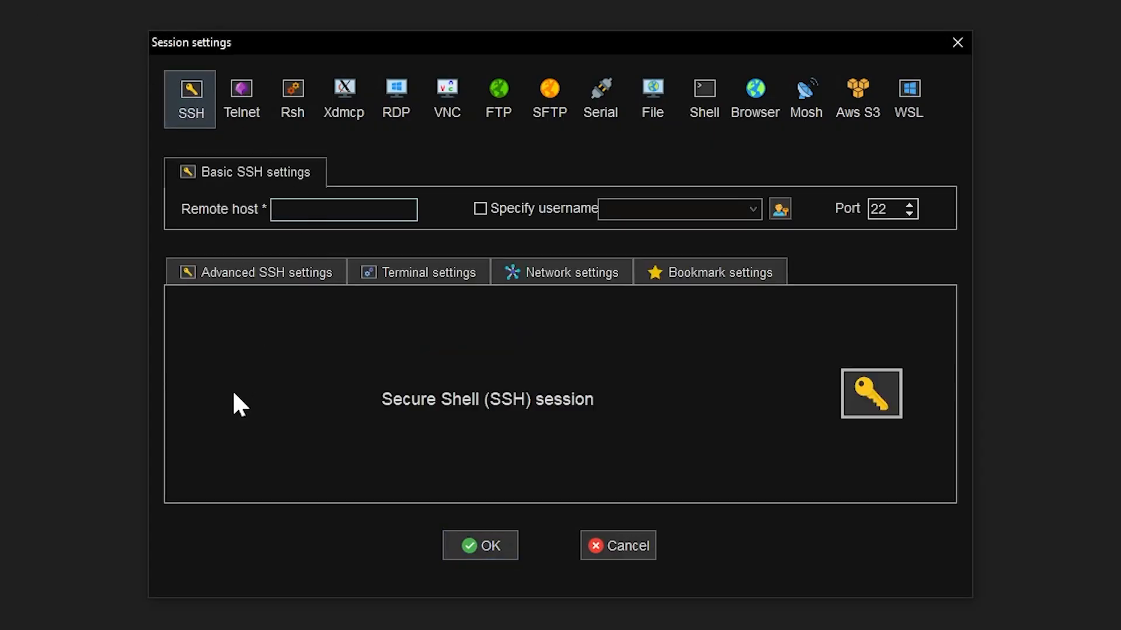
pyautogui.write('root')
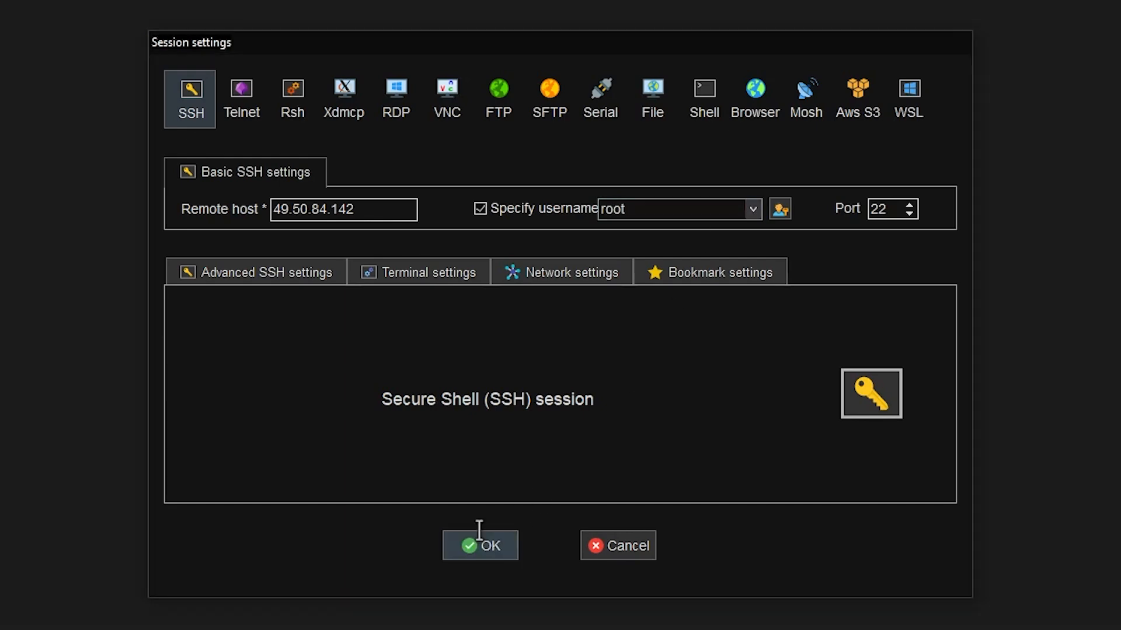
pyautogui.click(479, 545)
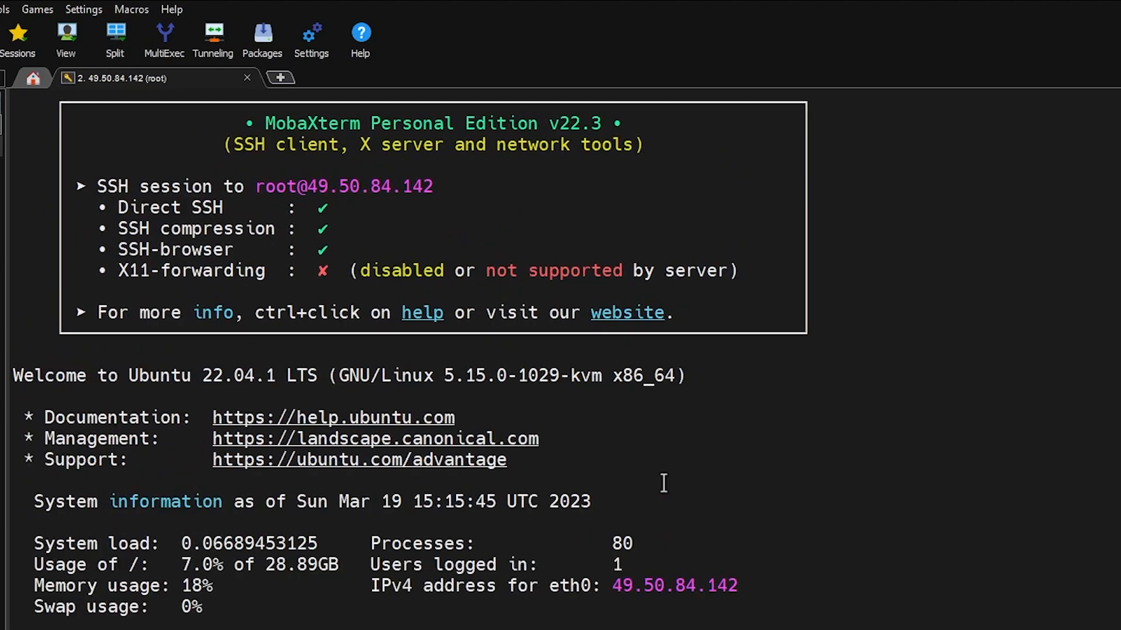
pyautogui.write('who')
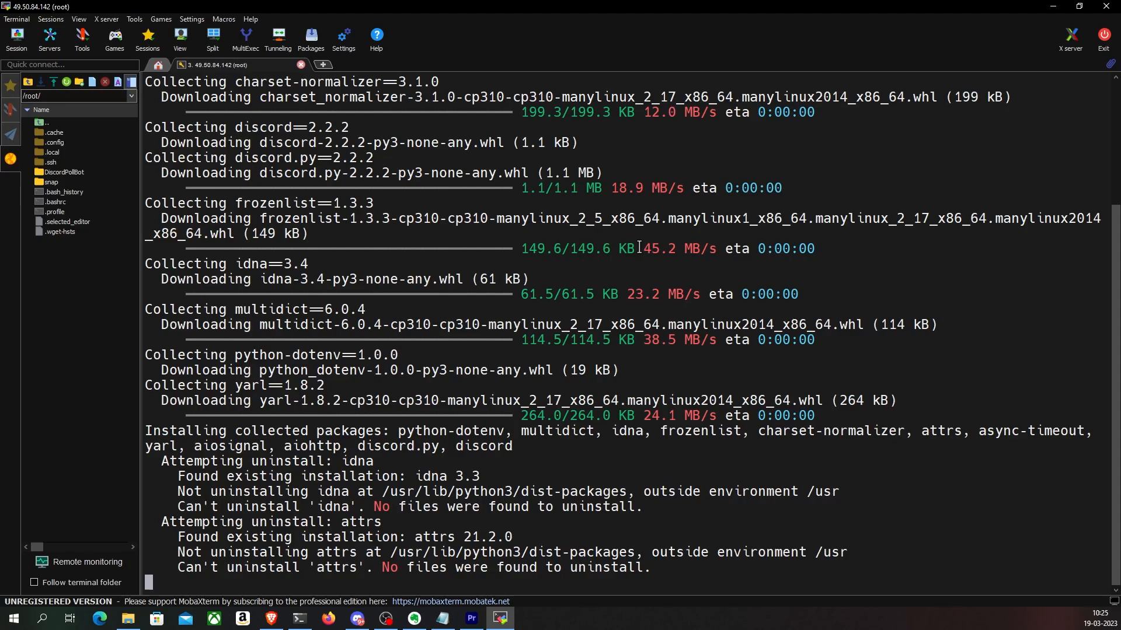
pyautogui.scroll(-3)
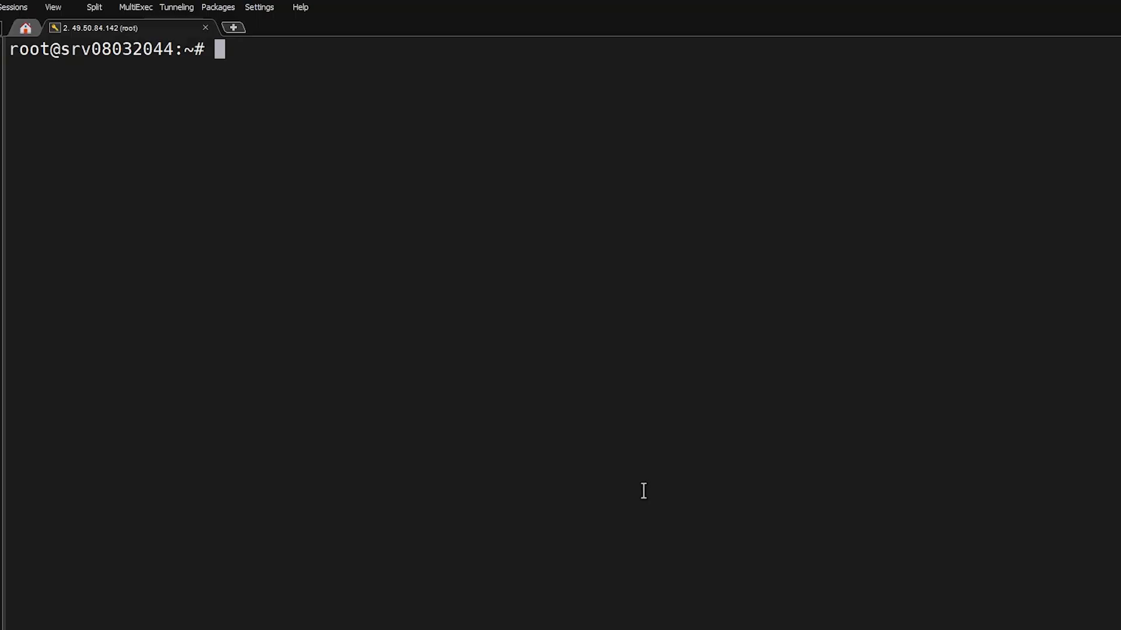
# Create pollsbot.service with User root, WorkingDirectory /root/DiscordPollBot and ExecStart python3 bot.py.
pyautogui.write('cd /etc/systemd/system')
pyautogui.write('nano')
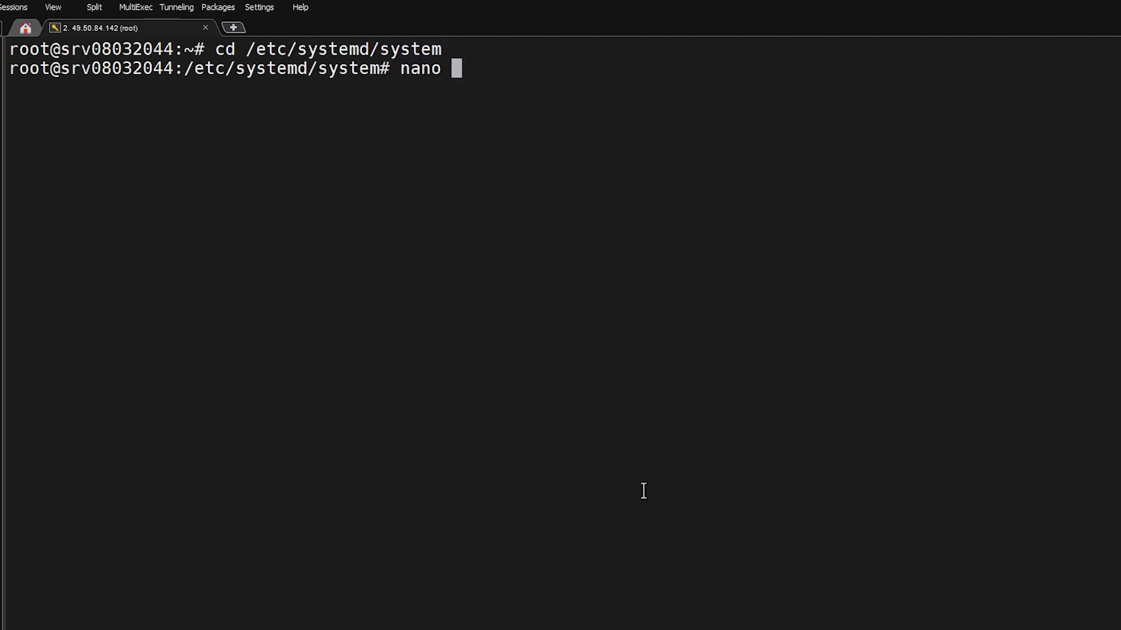
pyautogui.write('pollsbot.service')
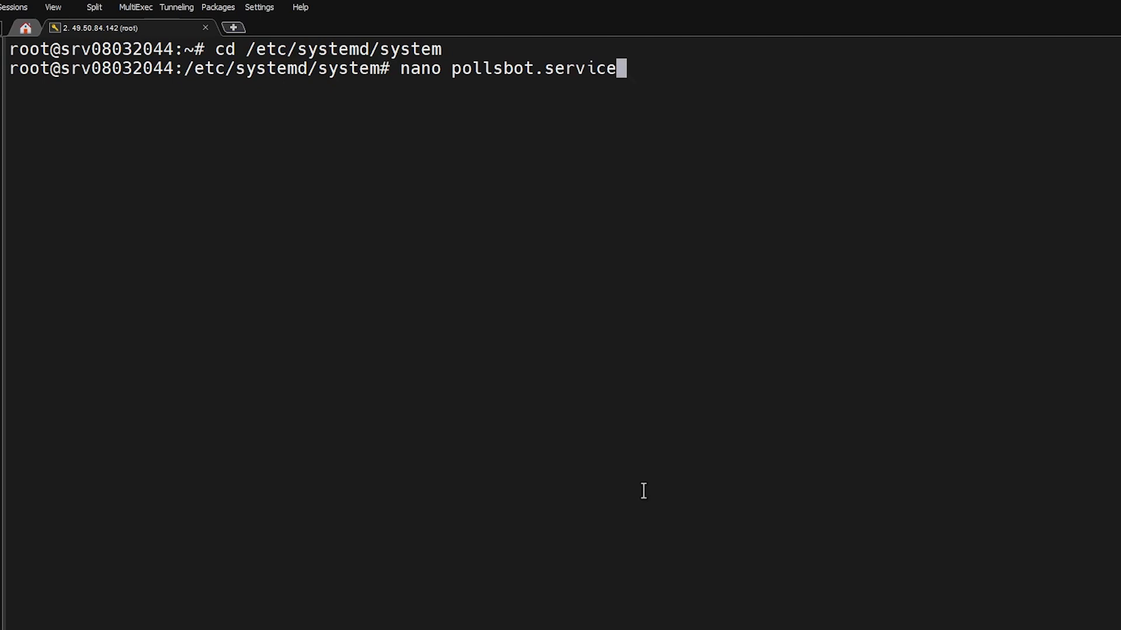
pyautogui.press('enter')
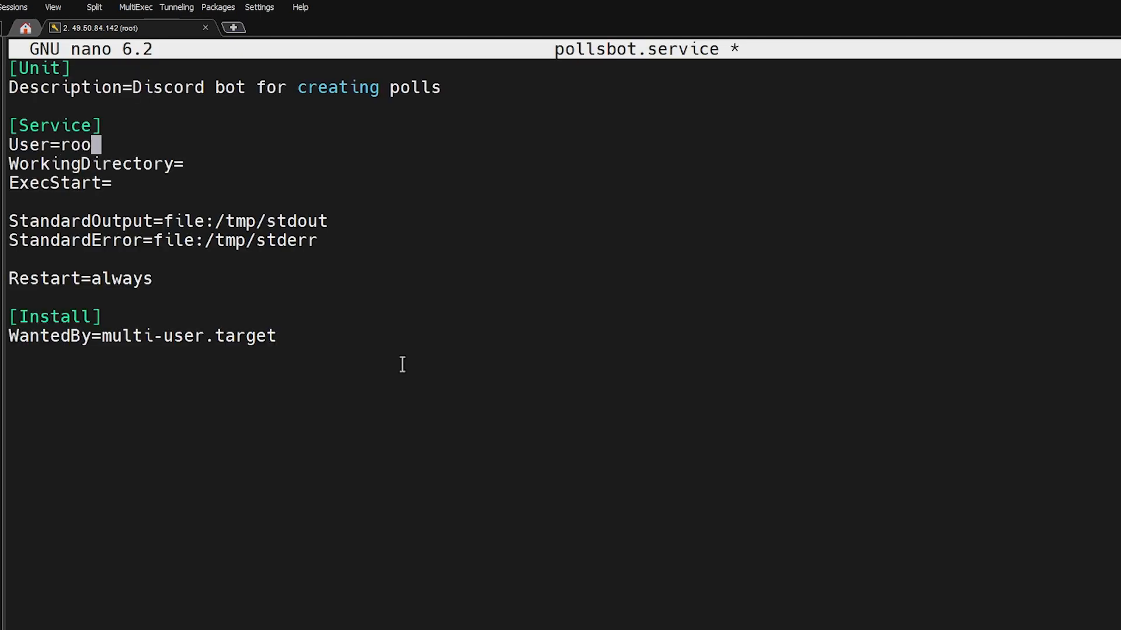
pyautogui.write('t')
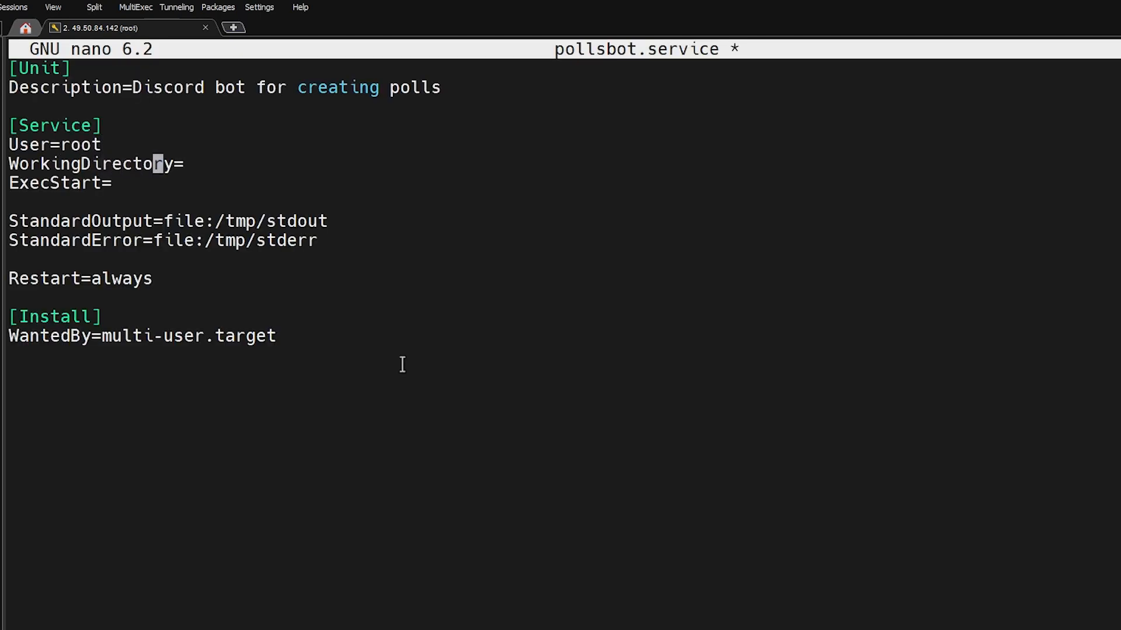
pyautogui.write('/root/DiscordPoll')
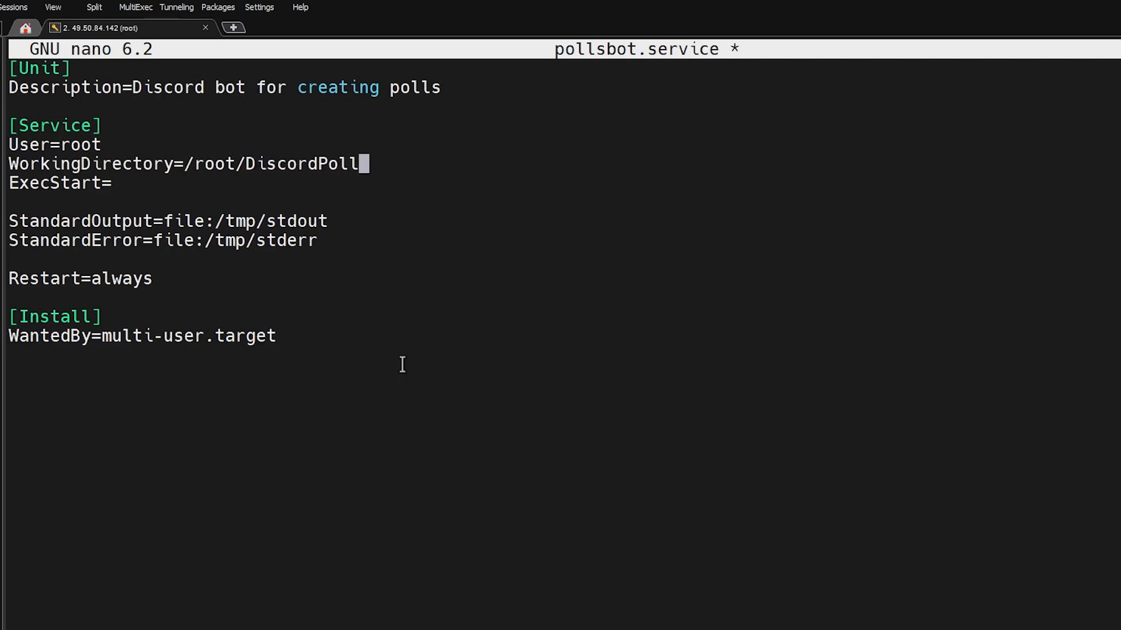
pyautogui.write('python3 bot.py')
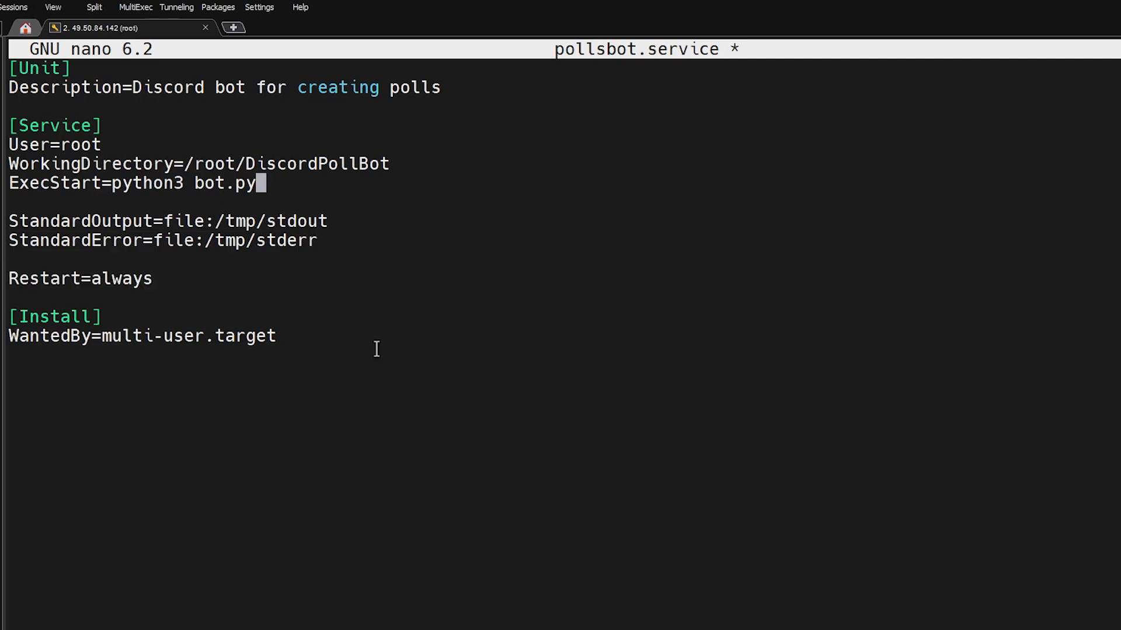
pyautogui.press('ctrl+x')
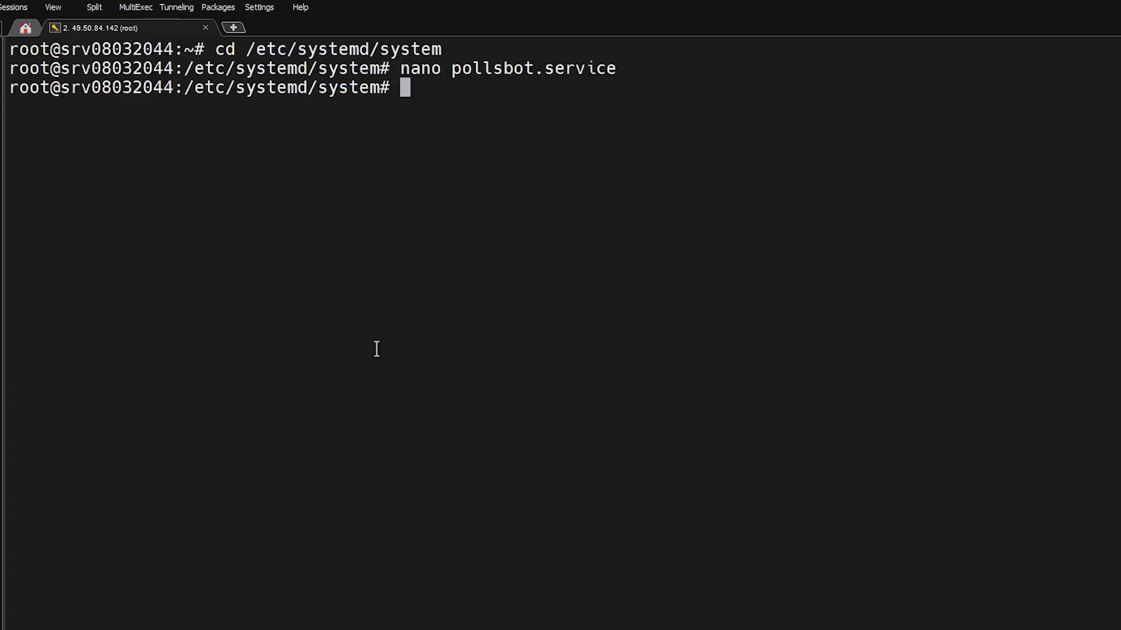
# Run sudo systemctl daemon-reload and type sudo systemctl start pollsbot.
pyautogui.write('sudo systemctl daemon-reload')
pyautogui.write('sudo systemctl star')
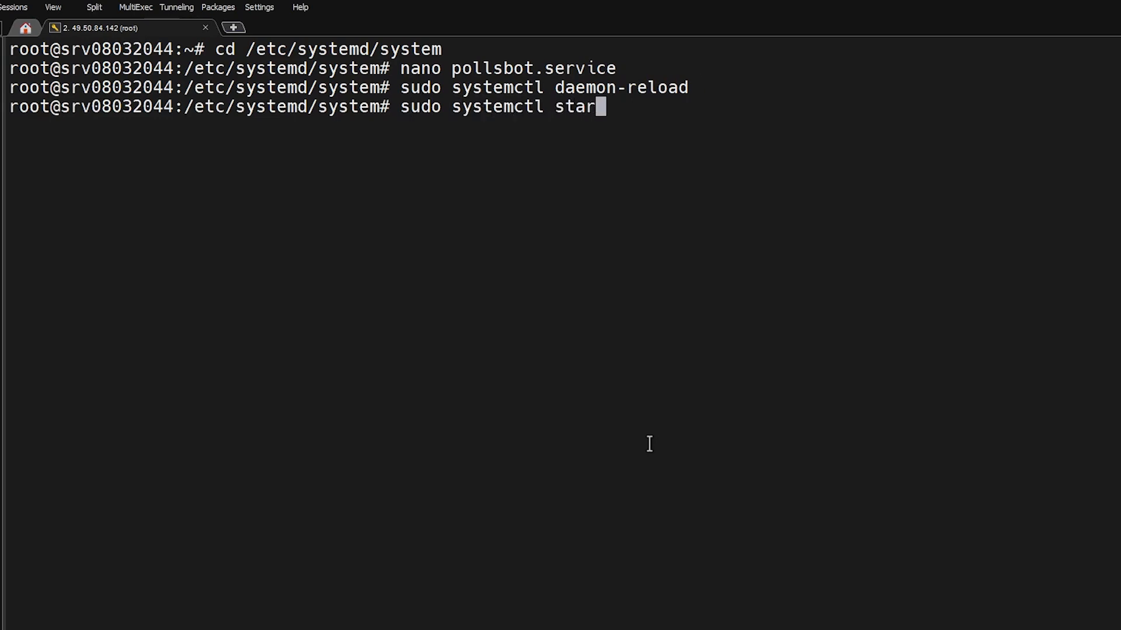
pyautogui.write('t pollsbot')
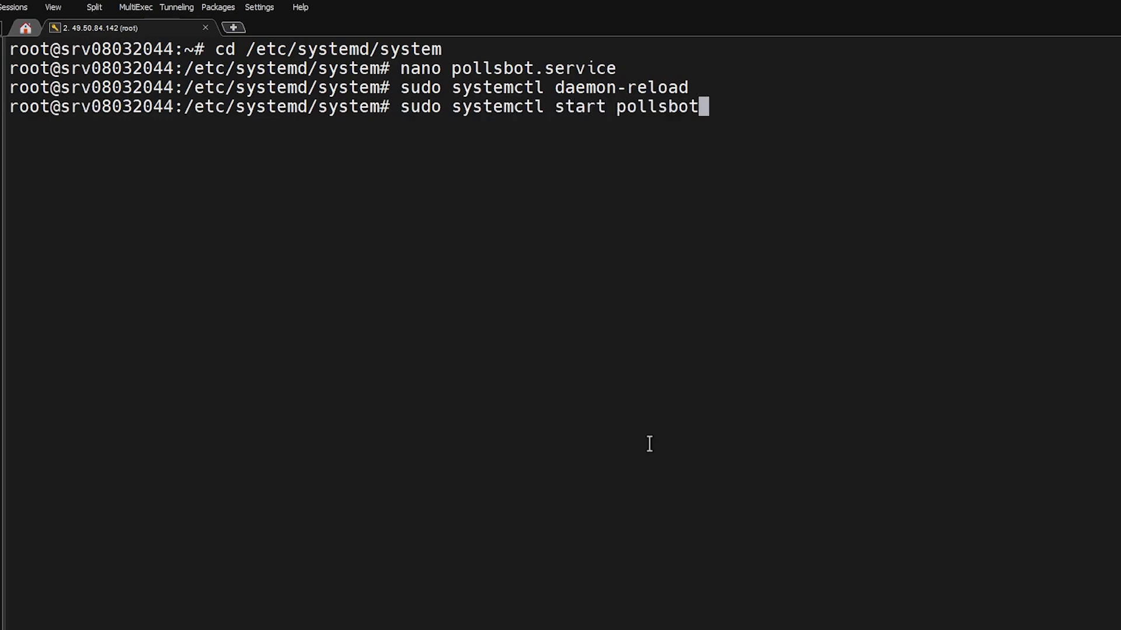